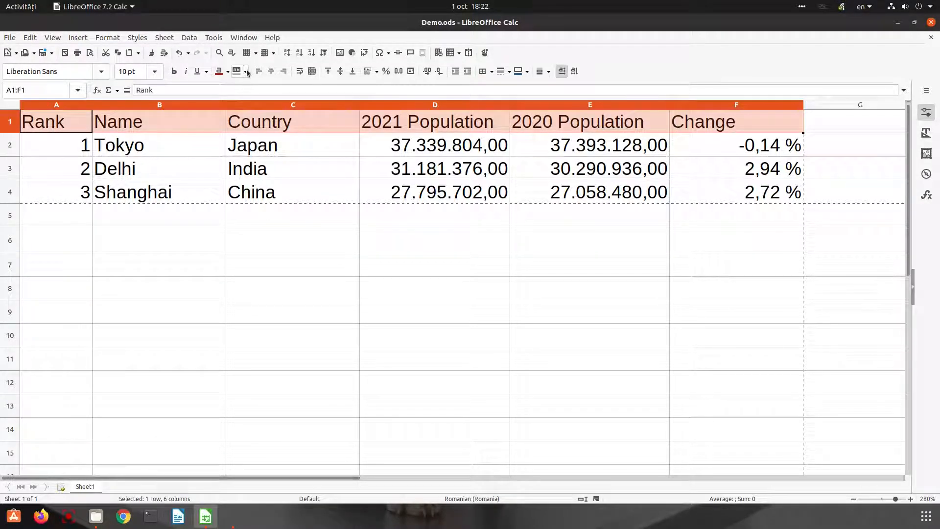
# Resize the Rank, Name, Country, 2021 Population and Change columns to fit their contents.
pyautogui.click(293, 145)
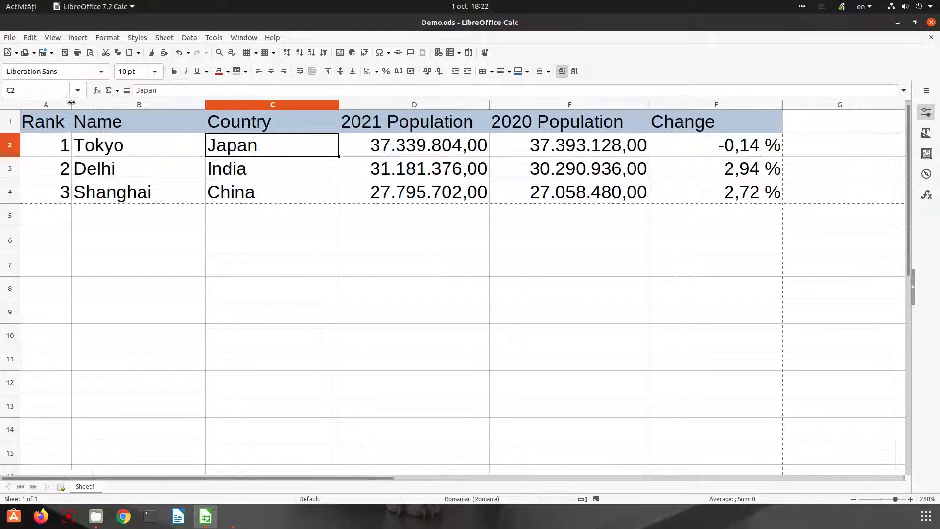
pyautogui.click(138, 104)
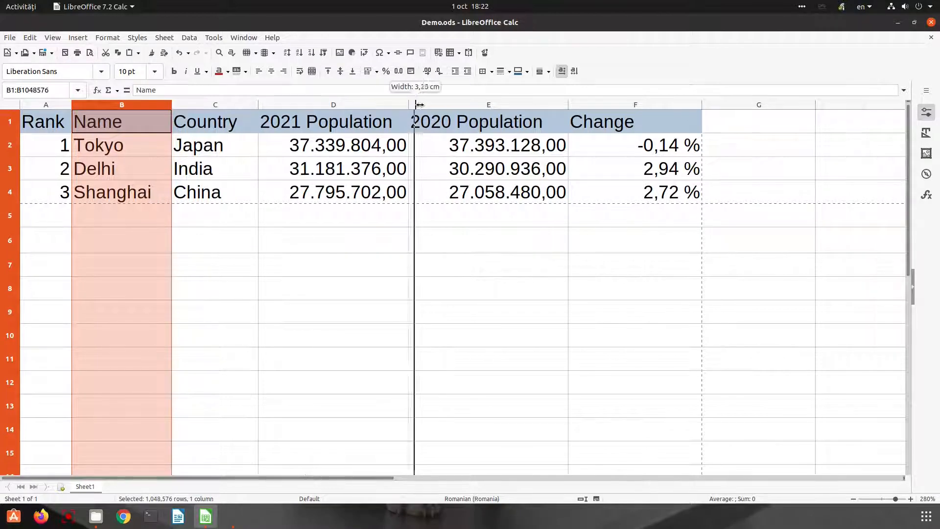
pyautogui.moveTo(413, 105); pyautogui.dragTo(579, 105)
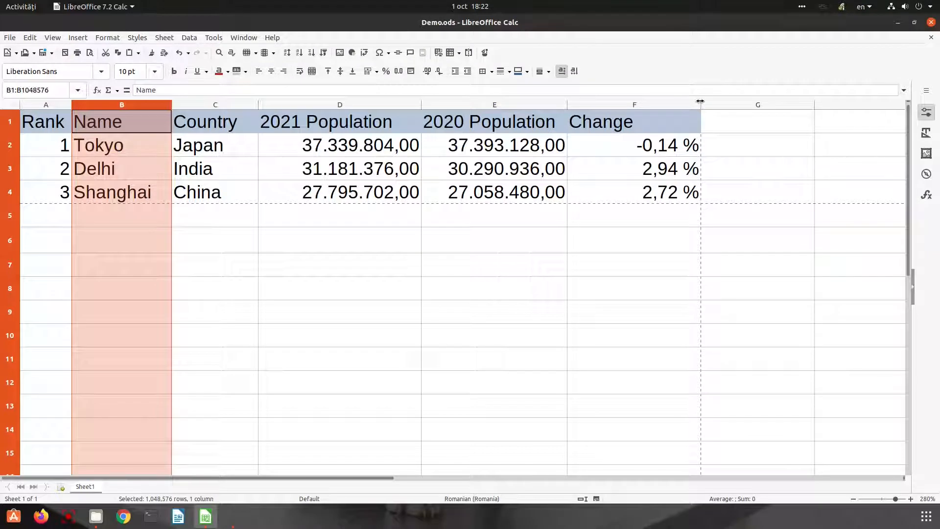
pyautogui.click(610, 145)
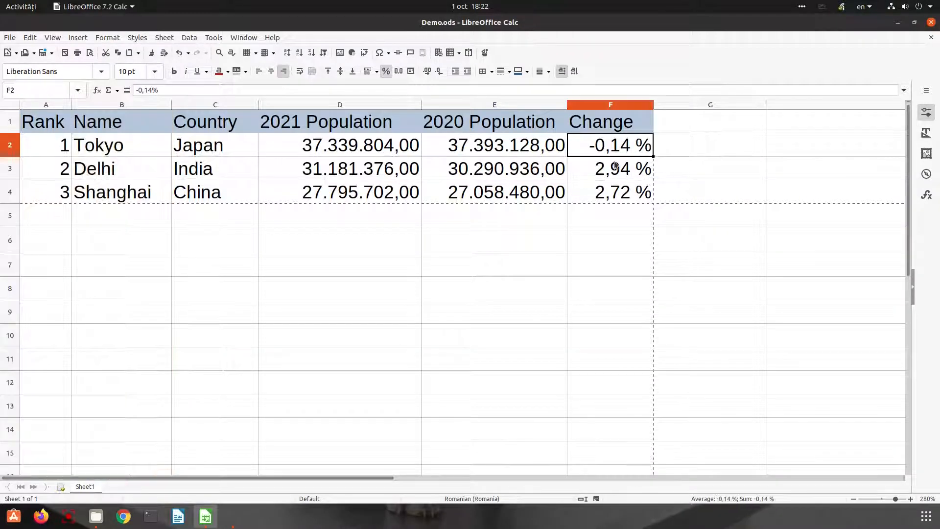
pyautogui.click(610, 192)
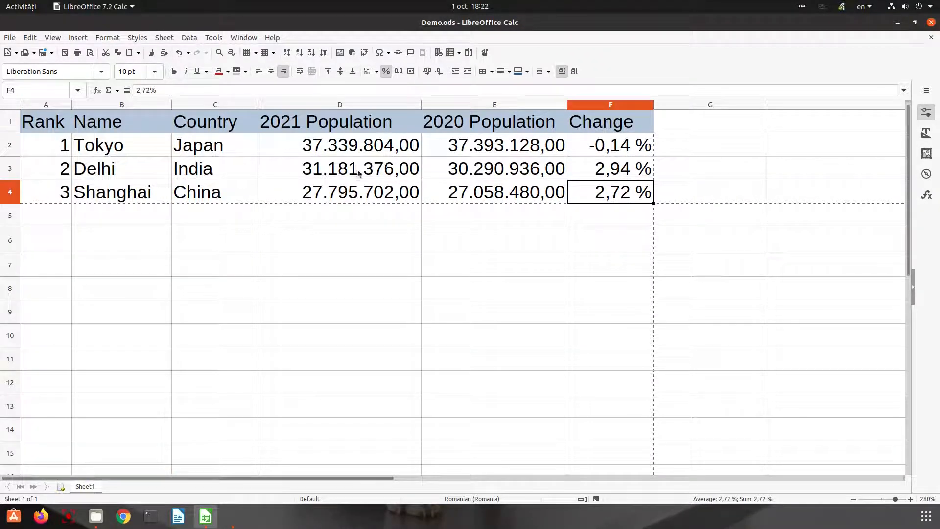
pyautogui.moveTo(65, 126)
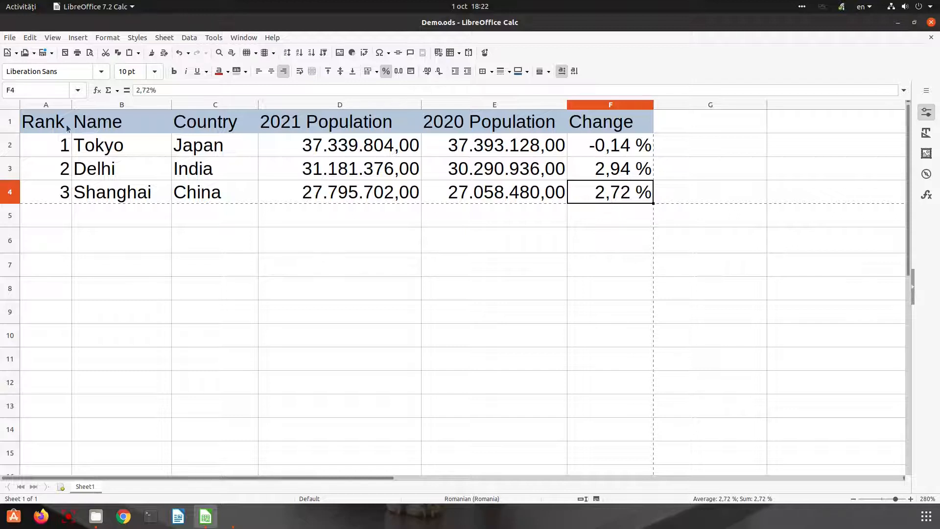
# Add borders around all cells of the A1:F4 table and select the row-1 headers.
pyautogui.click(492, 70)
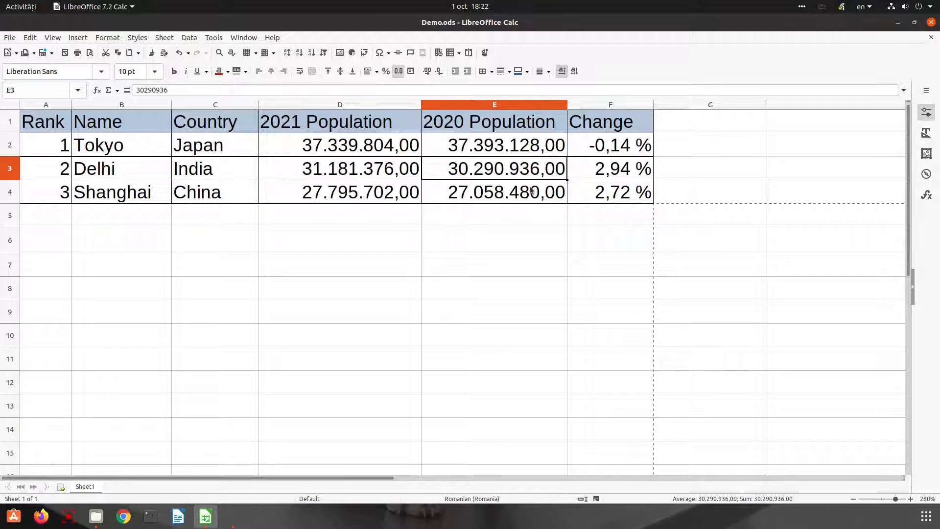
pyautogui.click(215, 169)
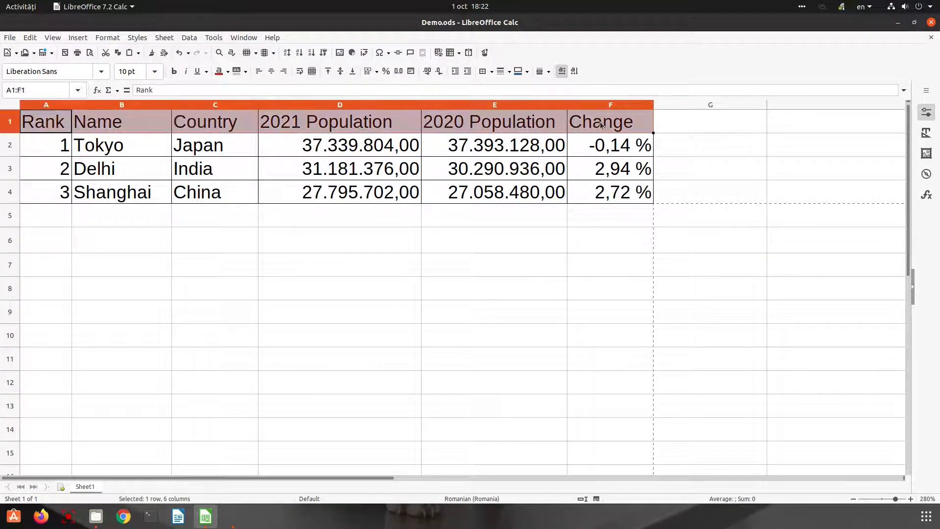
# Center the row-1 header labels horizontally via Format Cells > Alignment.
pyautogui.rightClick(599, 125)
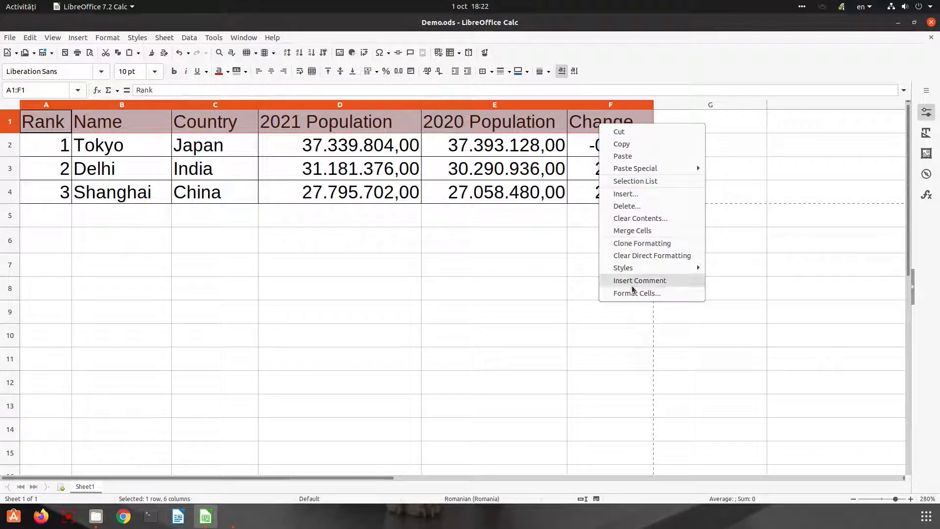
pyautogui.moveTo(625, 293)
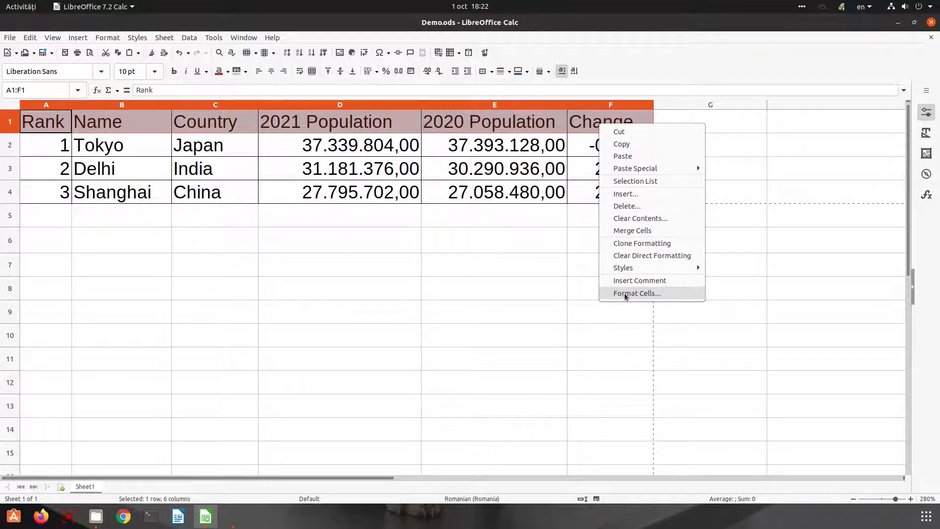
pyautogui.click(636, 293)
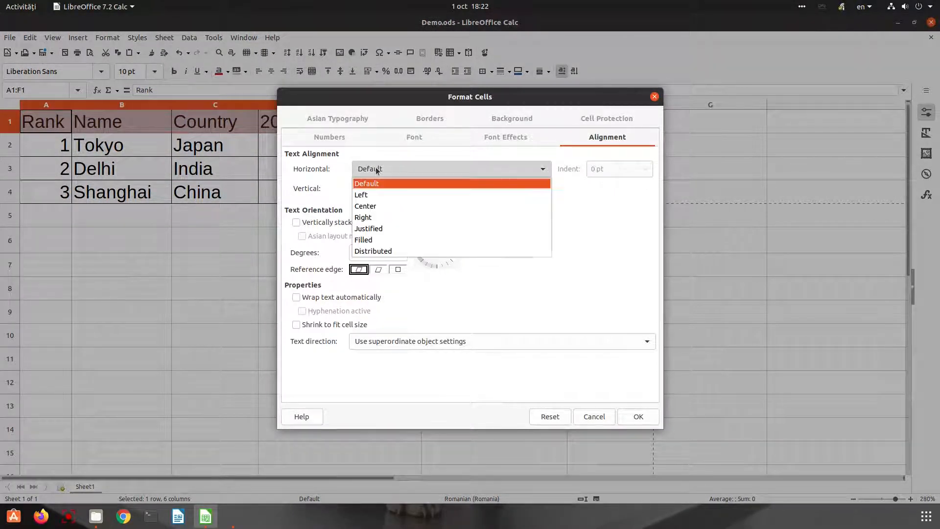
pyautogui.click(360, 194)
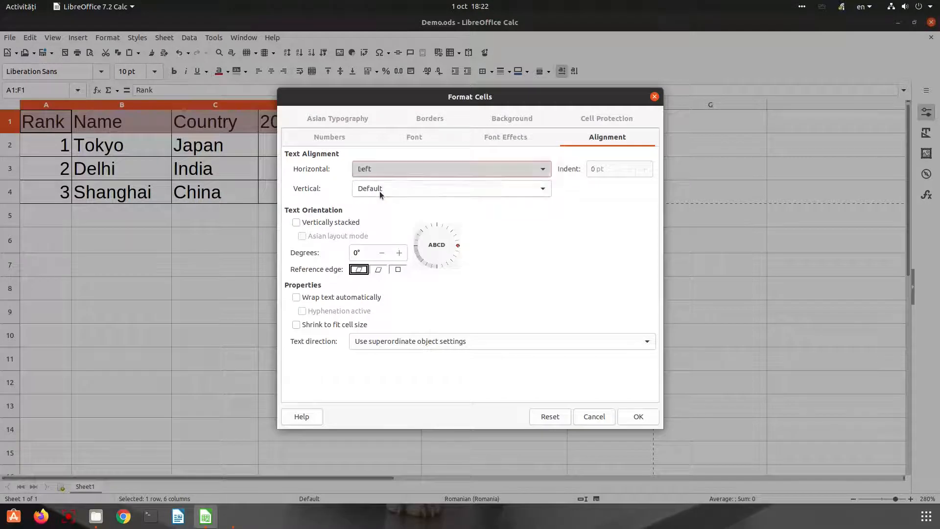
pyautogui.click(449, 169)
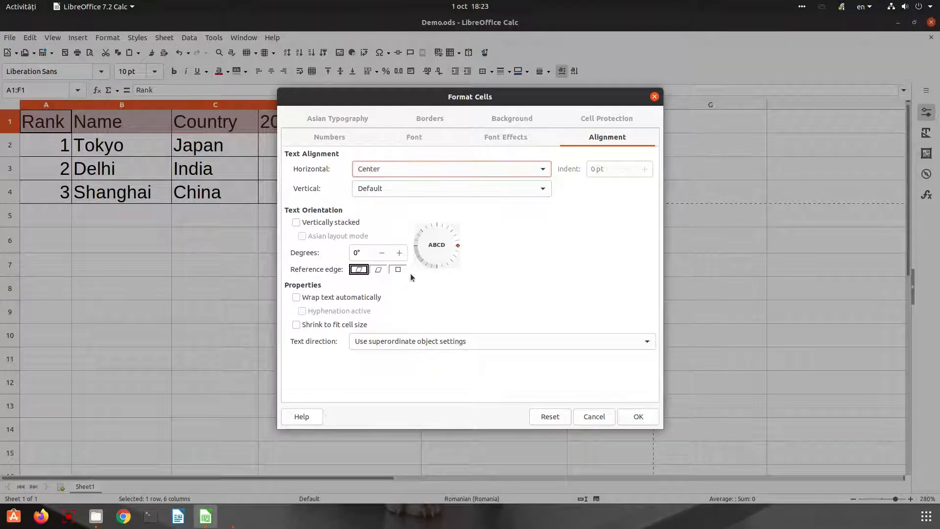
pyautogui.click(637, 416)
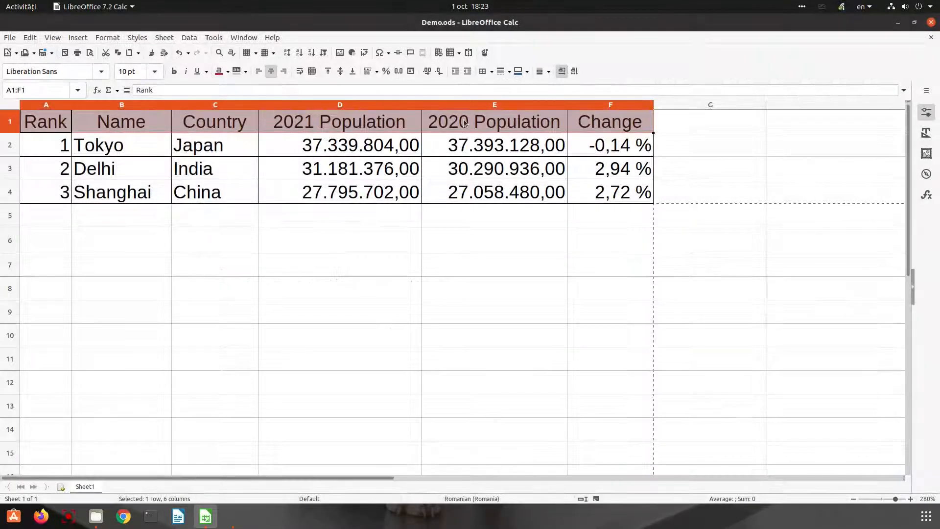
# Align the header labels to the top vertically and make row 1 taller.
pyautogui.rightClick(464, 121)
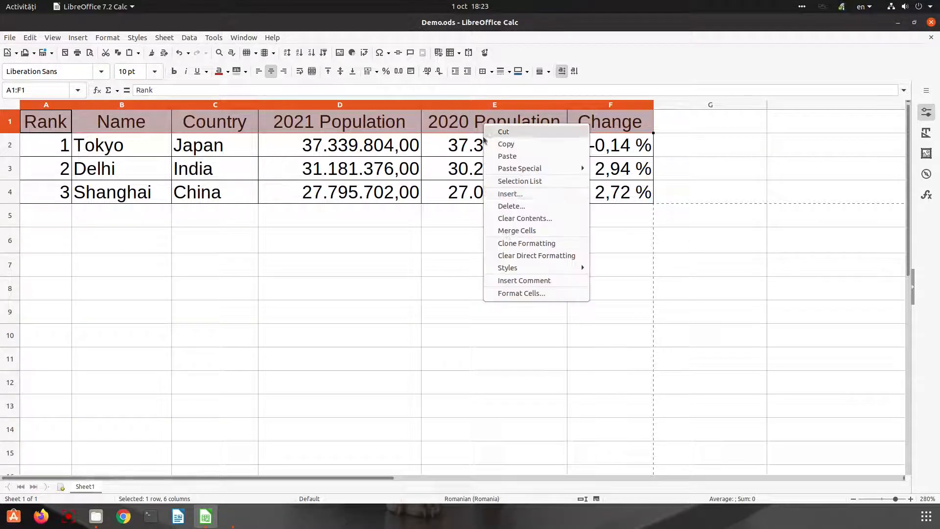
pyautogui.click(520, 293)
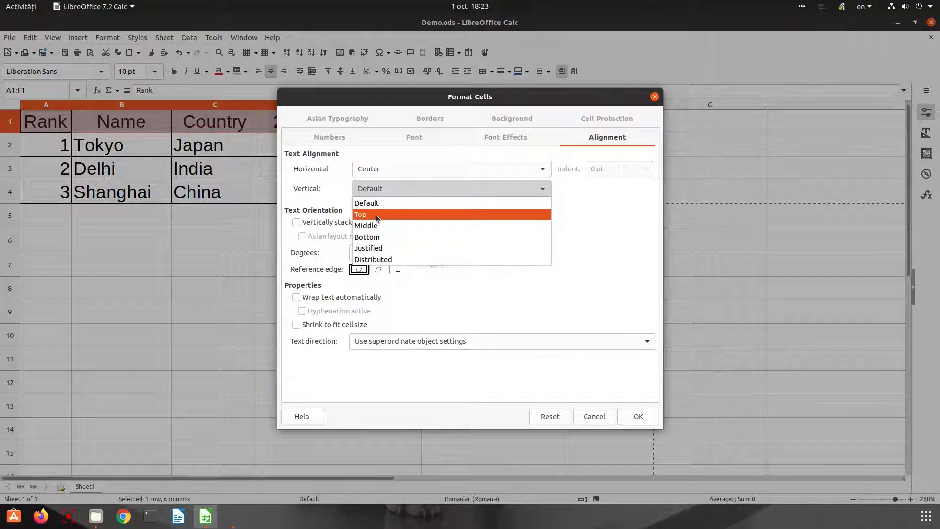
pyautogui.moveTo(342, 213)
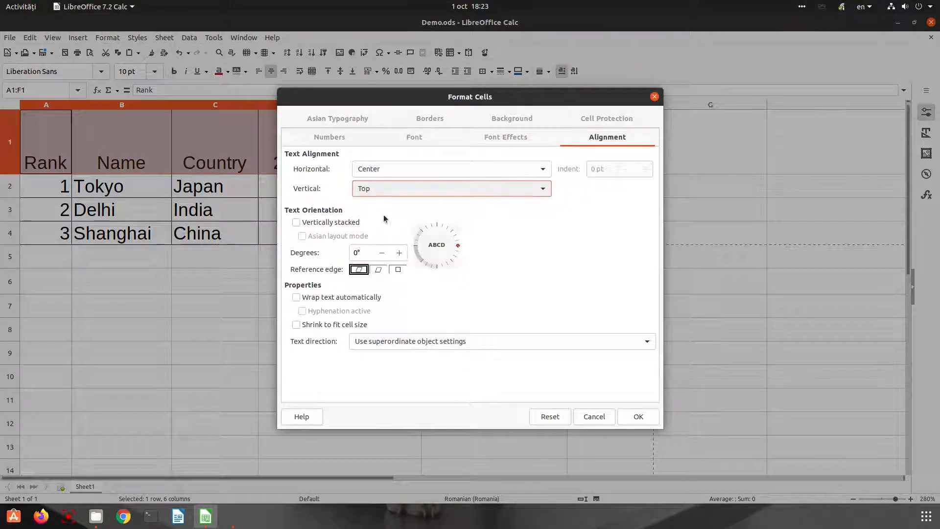
pyautogui.click(637, 416)
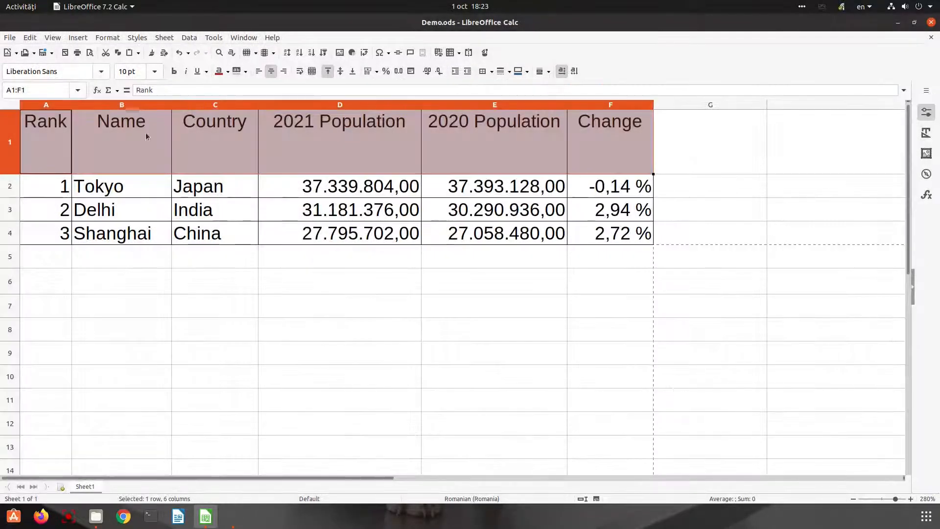
pyautogui.click(106, 37)
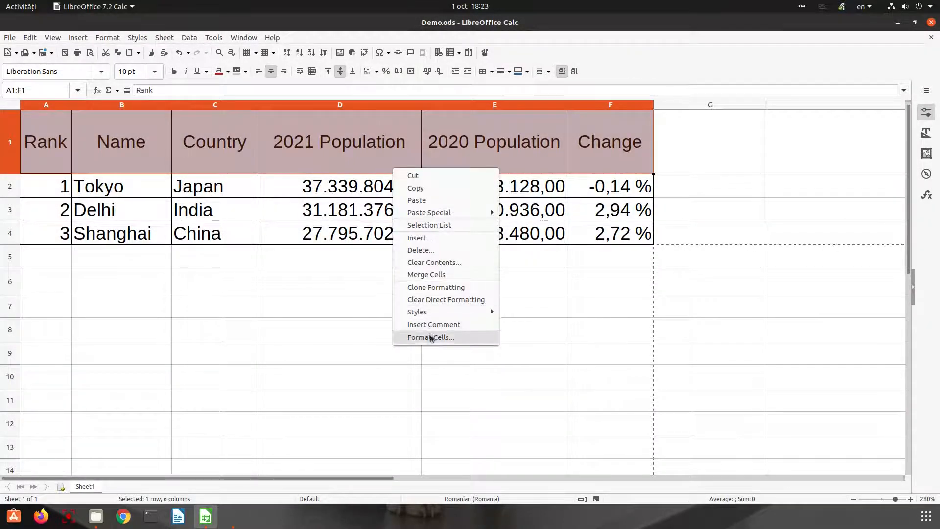
pyautogui.click(430, 337)
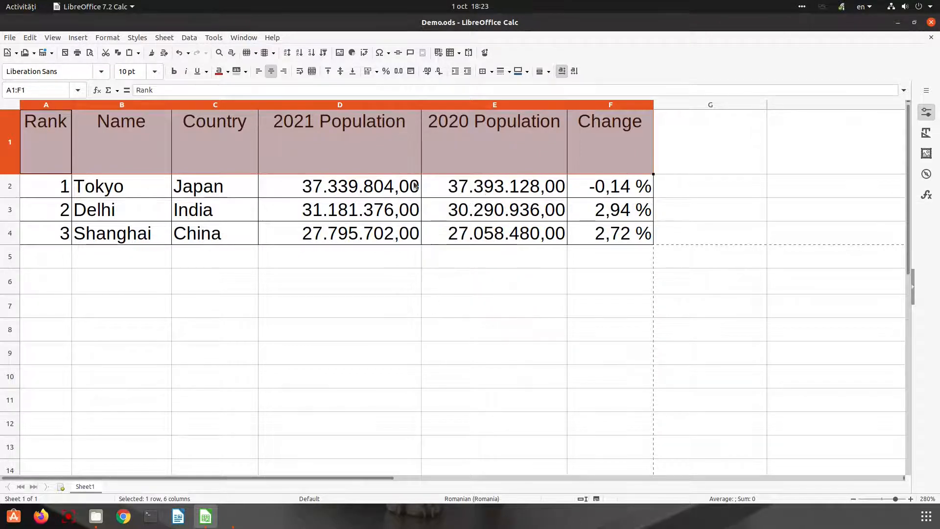
# Merge A6:F6 for the long paragraph and distribute the header labels across their cells.
pyautogui.click(542, 168)
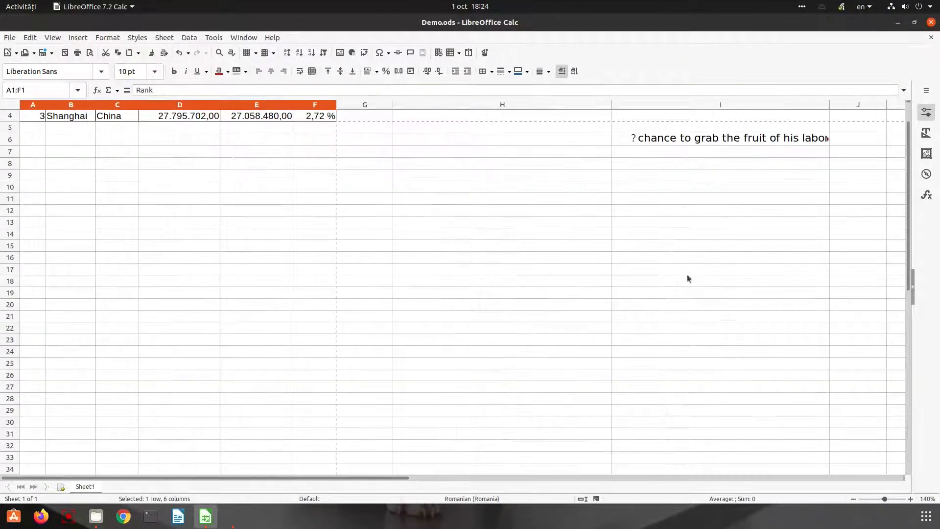
pyautogui.click(719, 138)
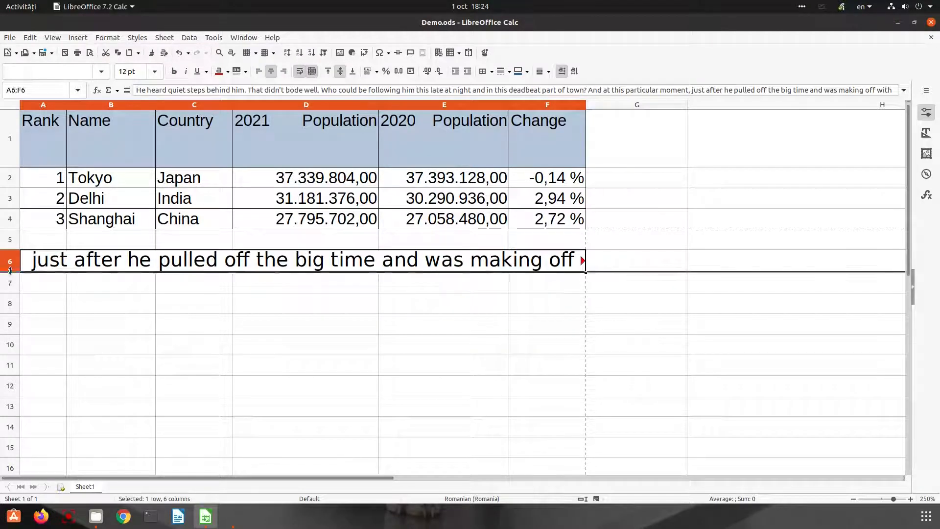
# Make row 6 taller and apply wrapped, justified formatting to the paragraph.
pyautogui.moveTo(9, 271); pyautogui.dragTo(10, 396)
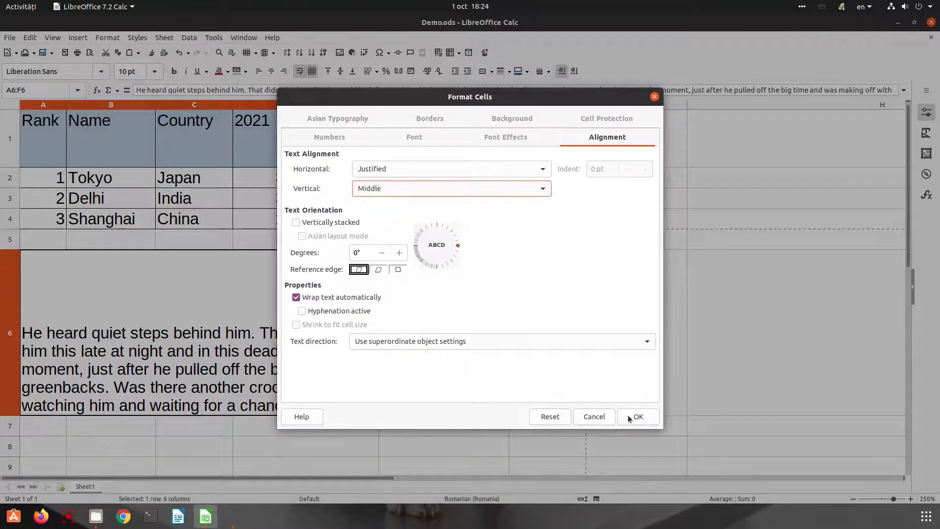
pyautogui.click(638, 416)
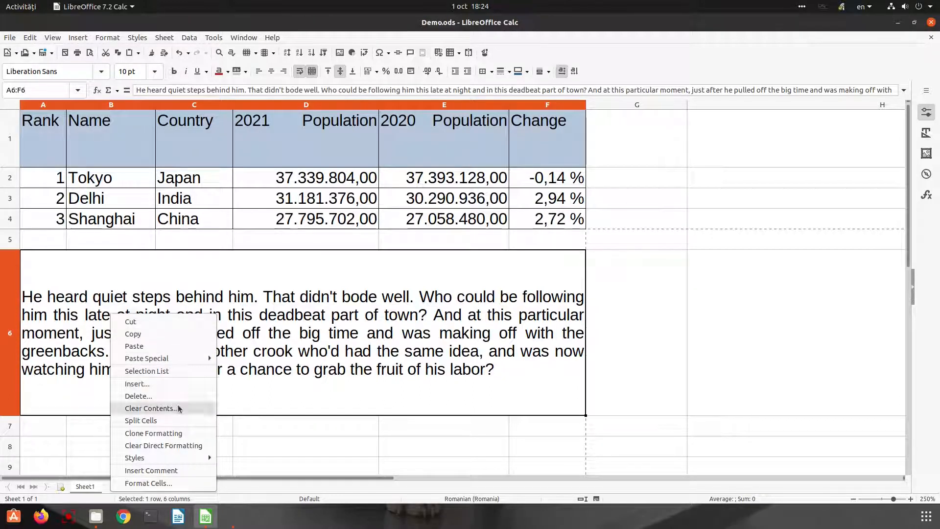
pyautogui.click(147, 483)
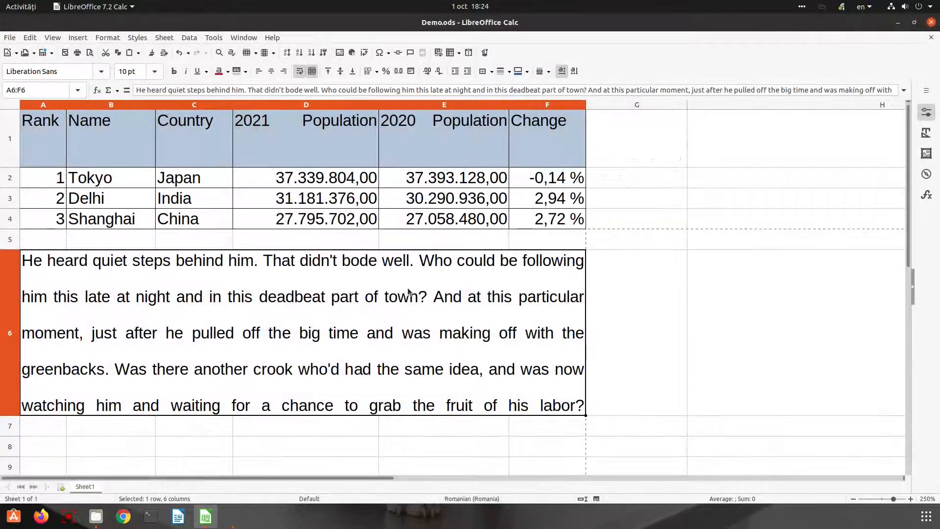
pyautogui.moveTo(475, 265)
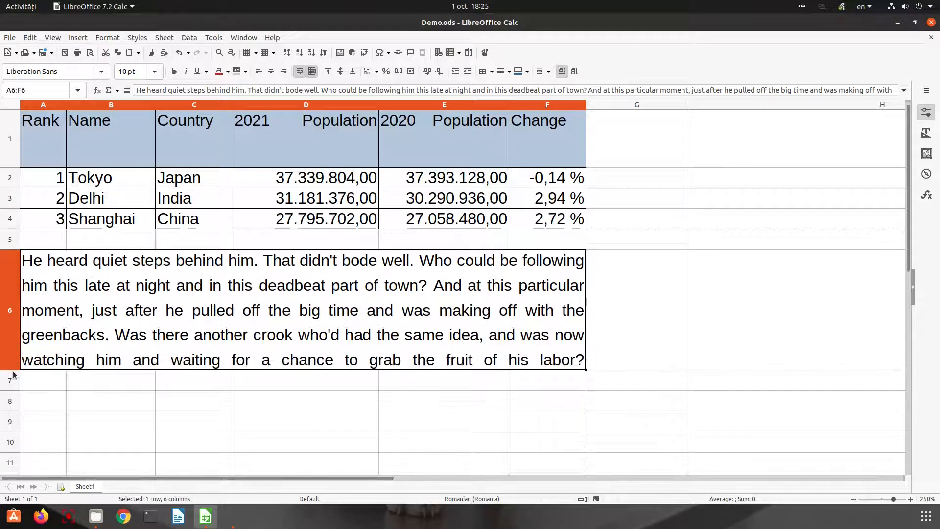
# Shorten row 6 slightly so it snugly fits the justified paragraph.
pyautogui.moveTo(10, 372); pyautogui.dragTo(10, 353)
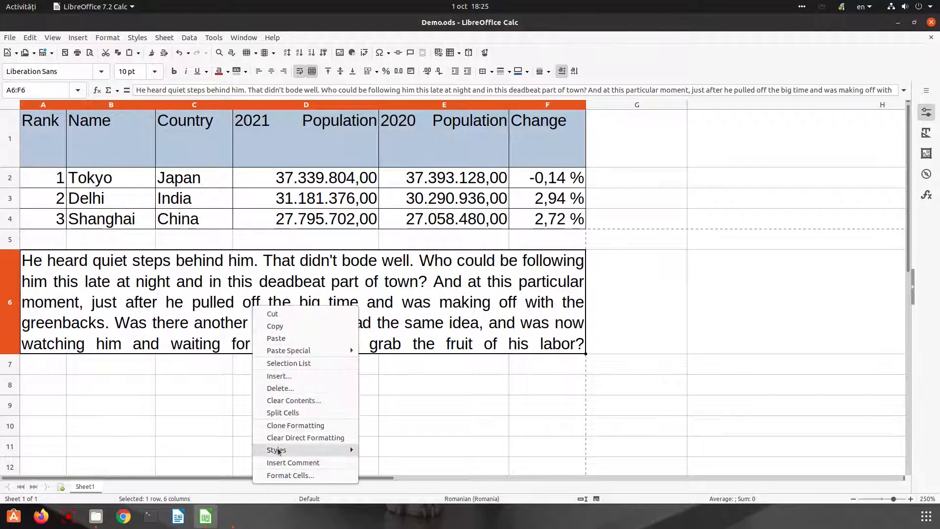
pyautogui.click(290, 475)
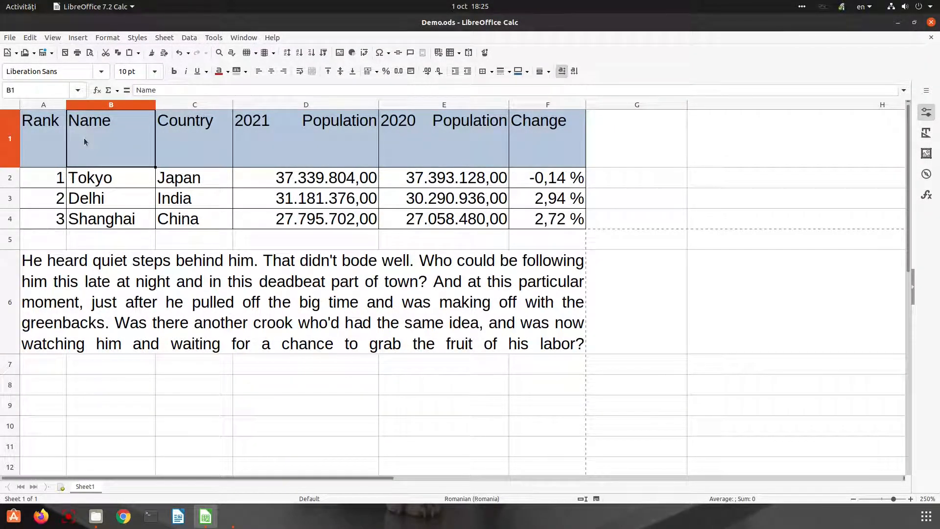
# Try vertically stacking the Name header, then rotate it to 90 degrees instead.
pyautogui.click(107, 37)
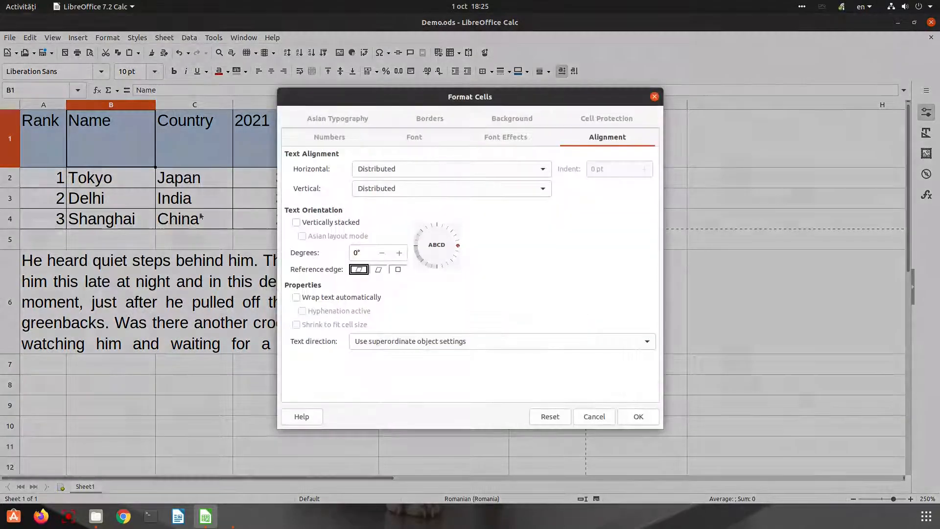
pyautogui.click(295, 222)
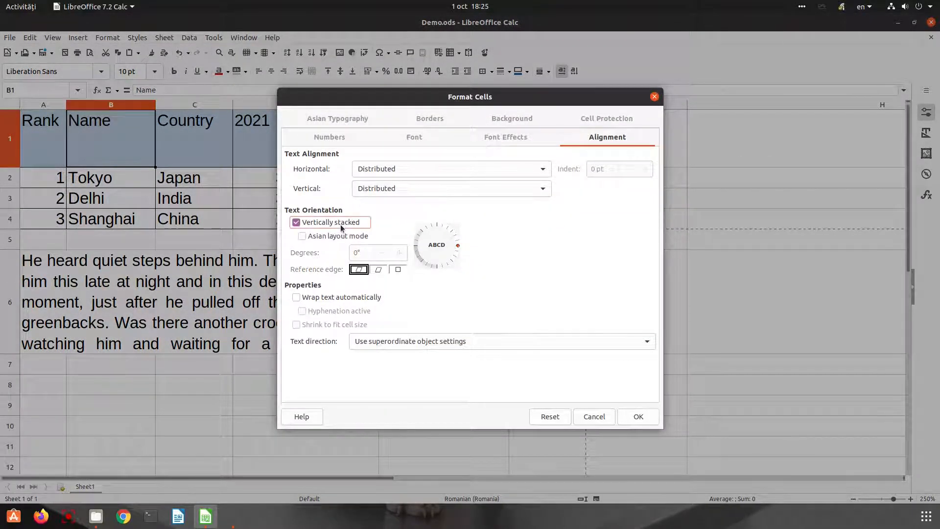
pyautogui.click(637, 416)
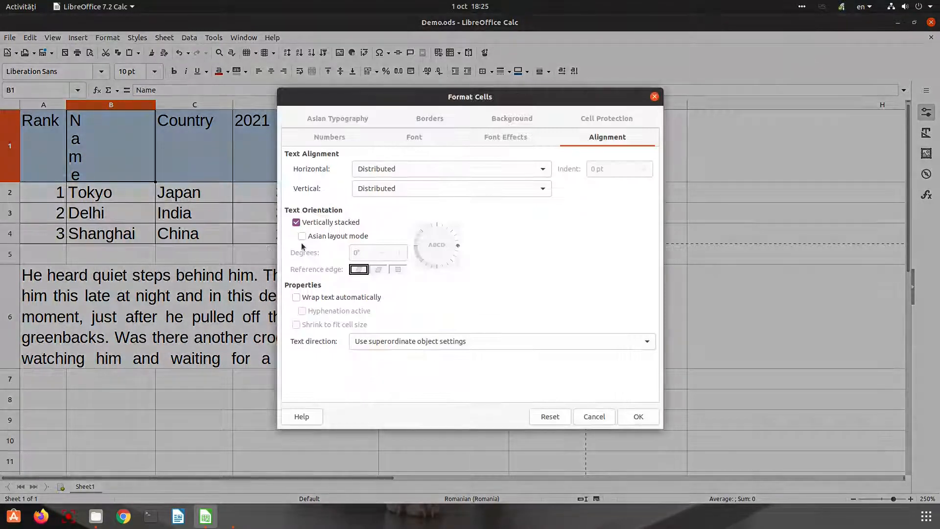
pyautogui.click(295, 222)
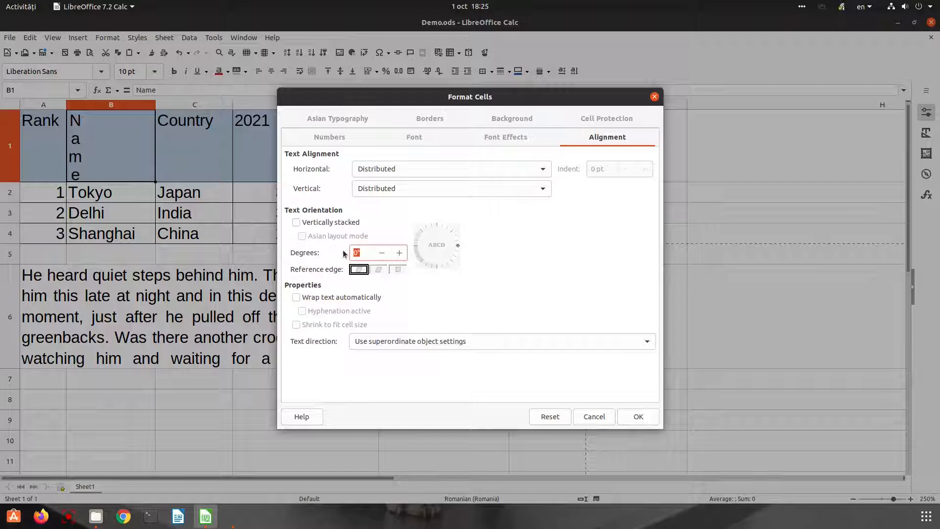
pyautogui.click(637, 416)
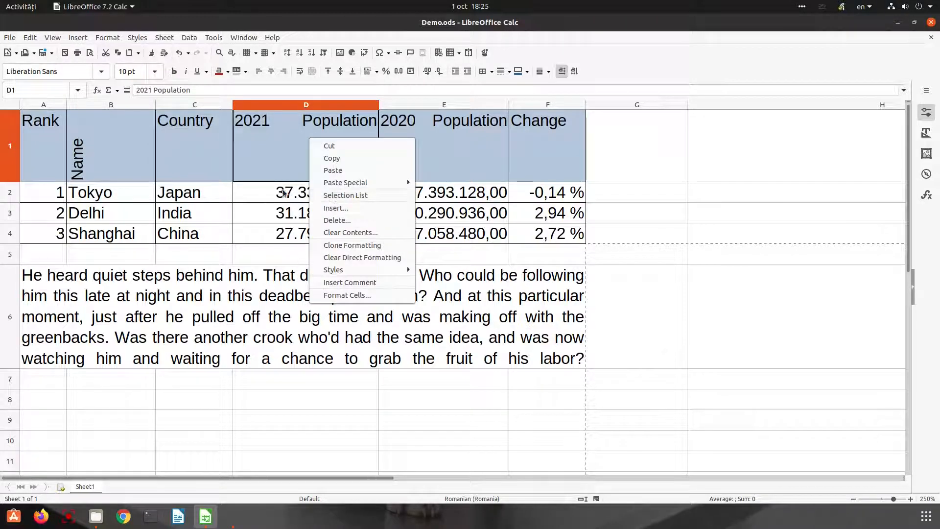
# Rotate headers A1:F1 to 90 degrees with the Degrees dial and narrow the columns.
pyautogui.click(346, 295)
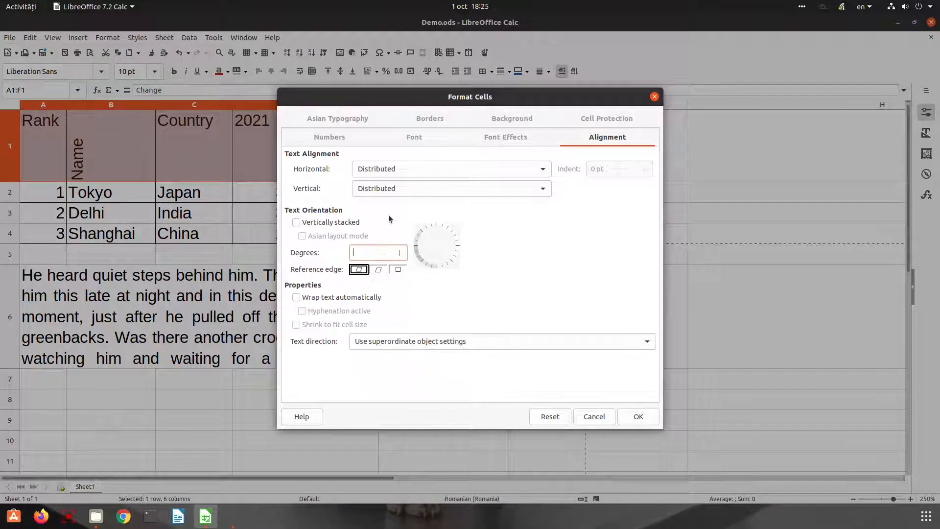
pyautogui.click(457, 243)
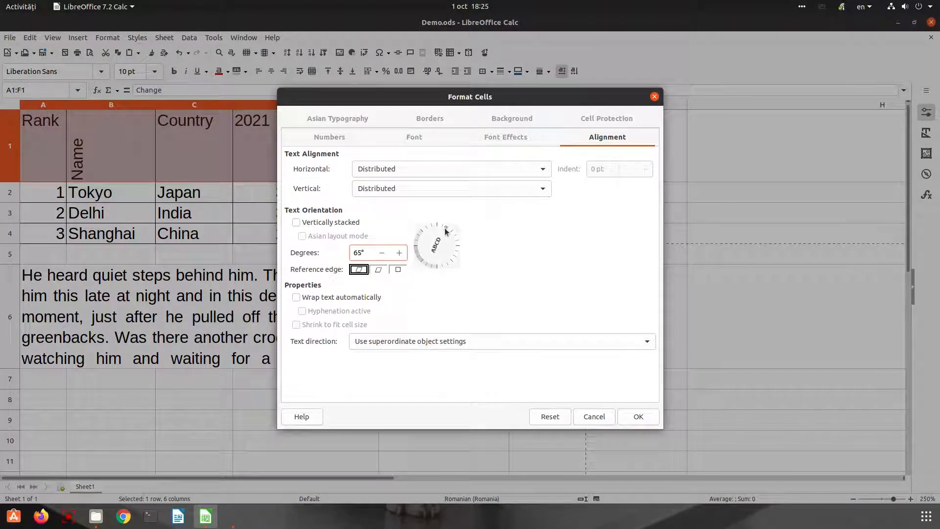
pyautogui.moveTo(447, 231); pyautogui.dragTo(420, 240)
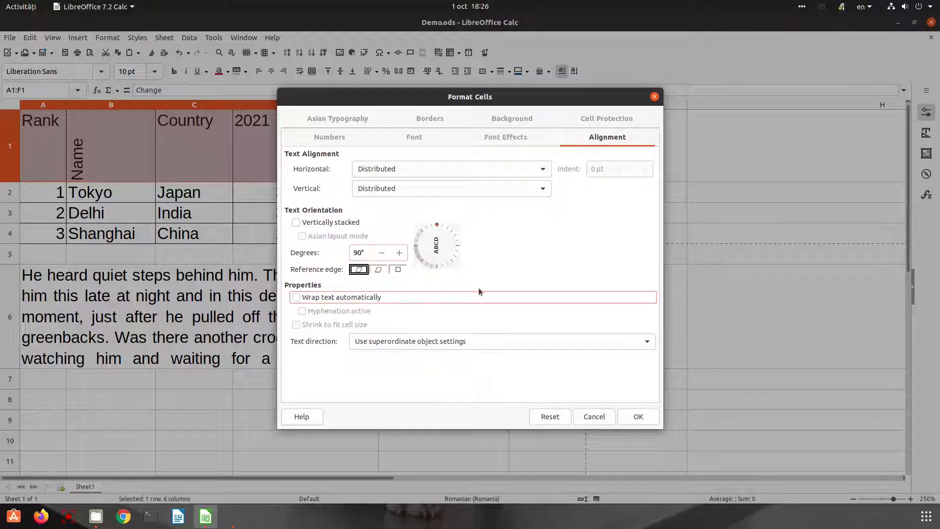
pyautogui.click(637, 416)
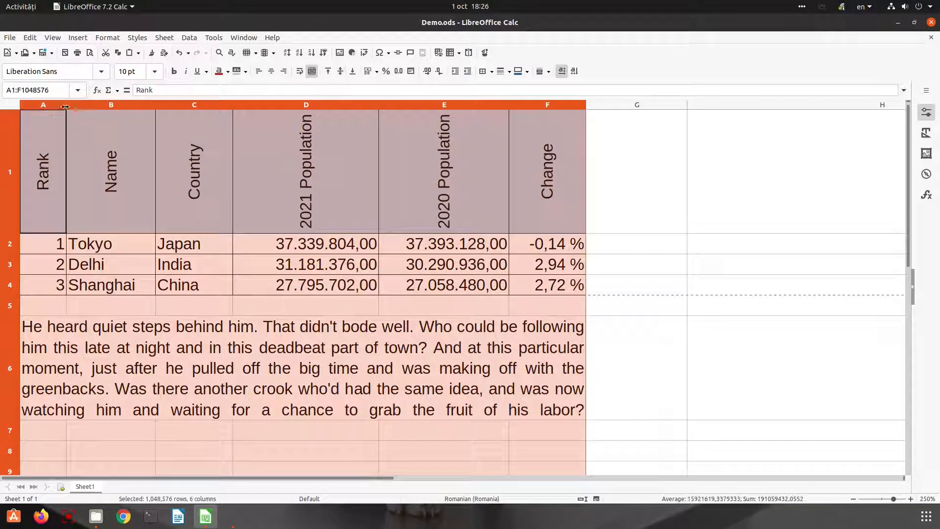
pyautogui.moveTo(66, 105); pyautogui.dragTo(146, 104)
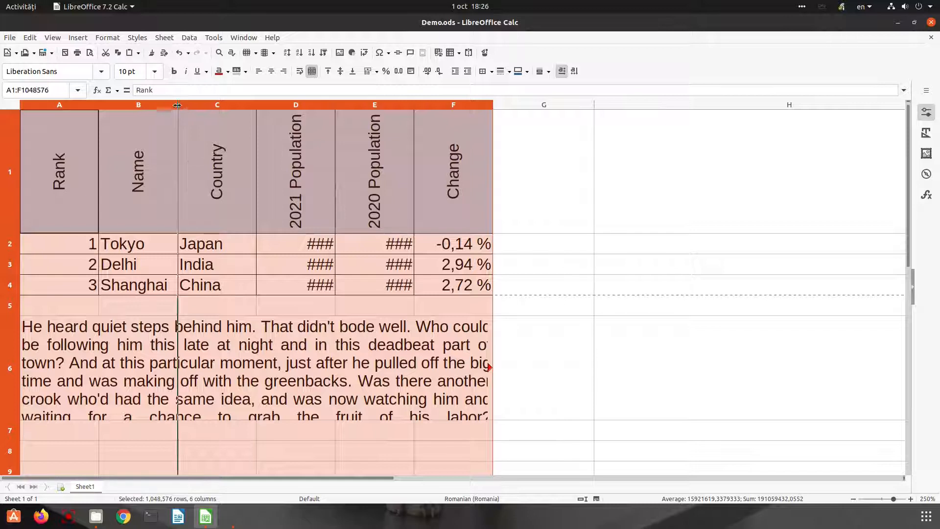
# Widen the columns so figures show and untick Wrap text for the row-6 paragraph.
pyautogui.moveTo(177, 105); pyautogui.dragTo(195, 104)
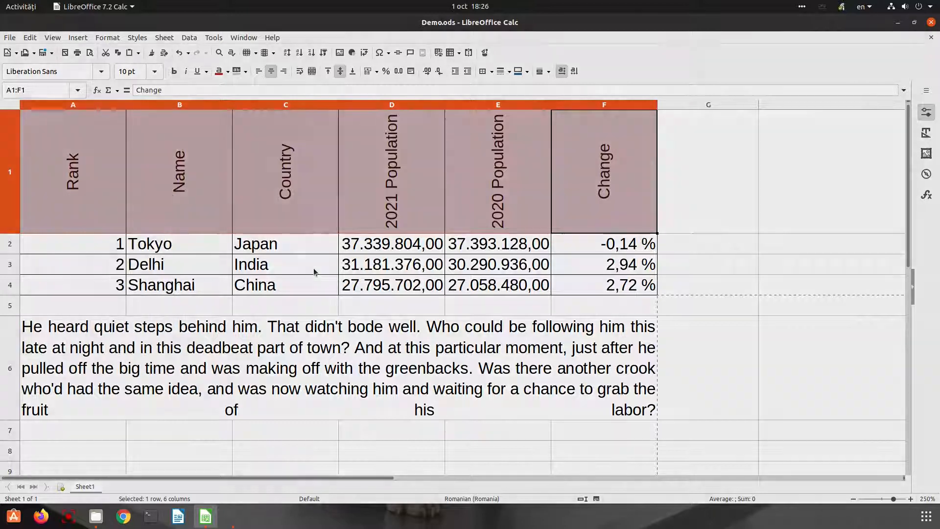
pyautogui.click(108, 38)
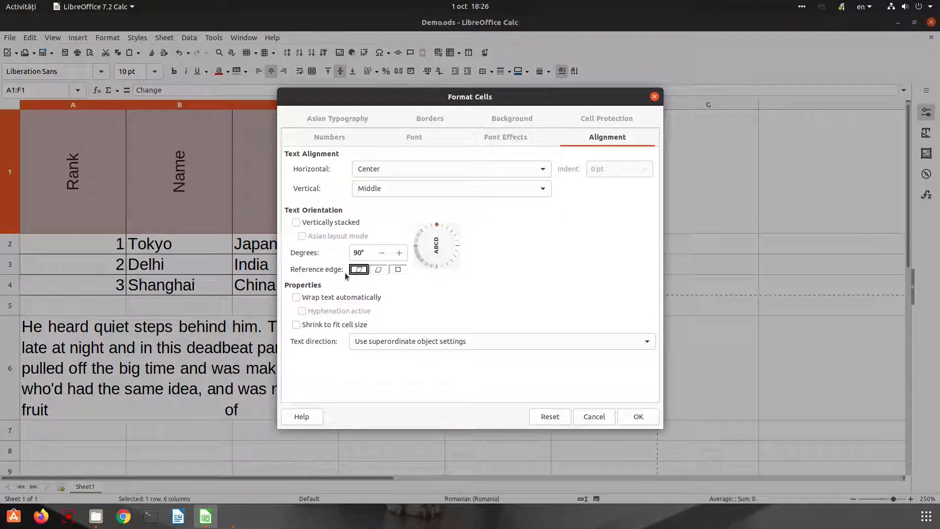
pyautogui.moveTo(378, 269)
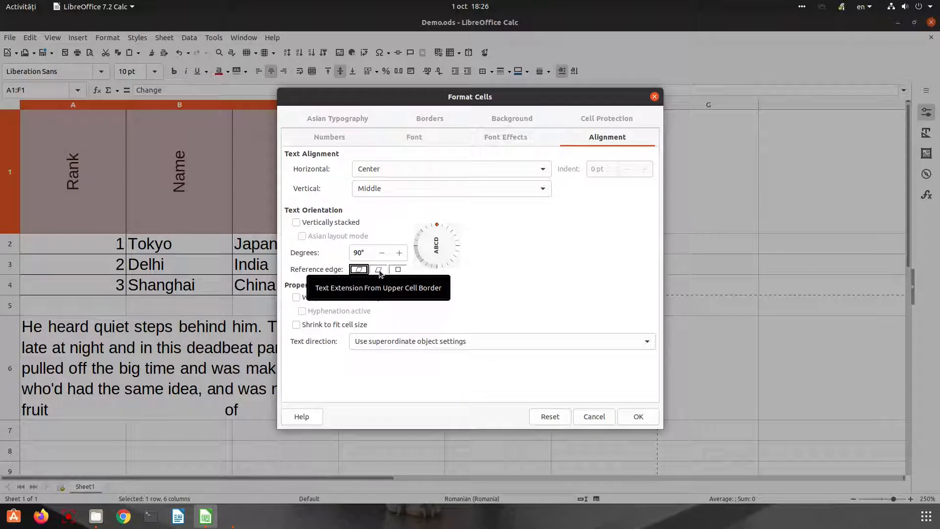
pyautogui.click(378, 270)
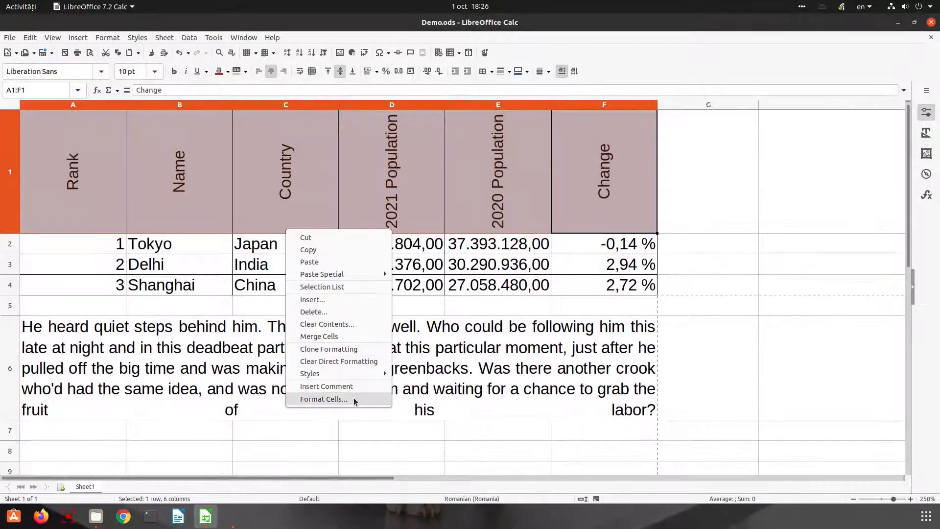
pyautogui.click(323, 399)
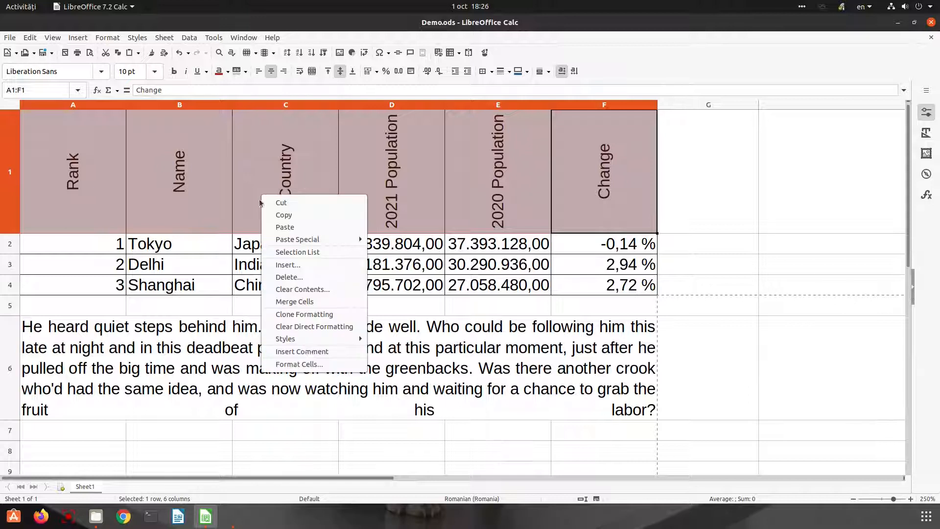
pyautogui.click(298, 364)
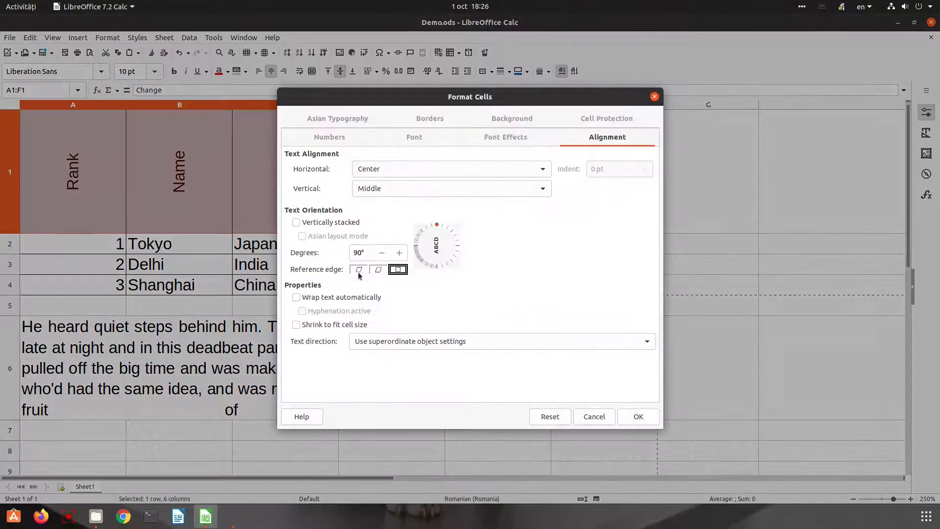
pyautogui.click(637, 416)
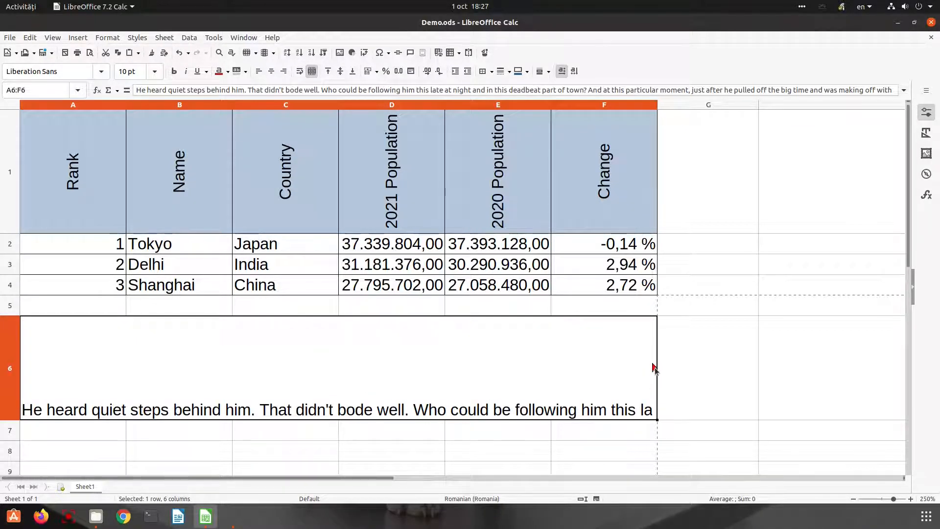
# Turn Wrap text automatically and Hyphenation active on for the merged A6:F6 paragraph.
pyautogui.click(707, 305)
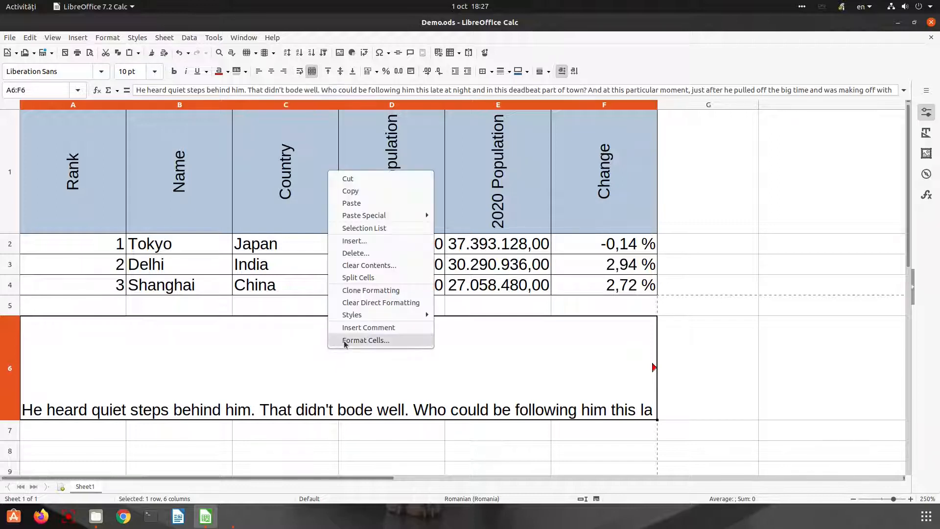
pyautogui.click(365, 340)
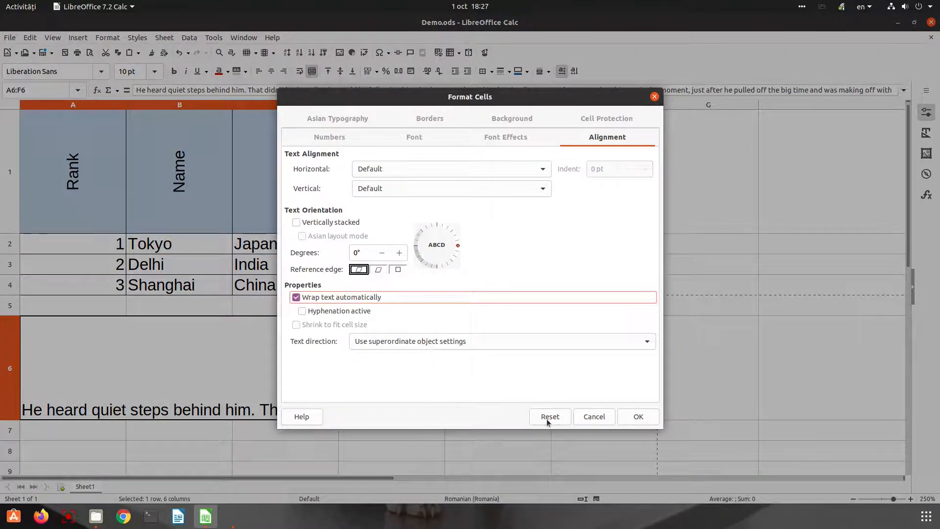
pyautogui.click(638, 416)
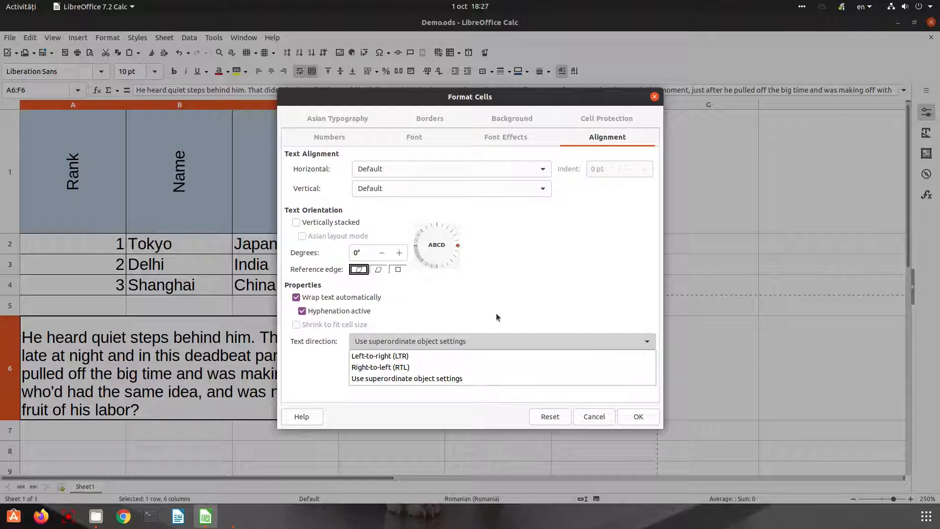
# Left-align the paragraph, keep its text direction and indent it 10 pt, then 20 pt.
pyautogui.click(407, 378)
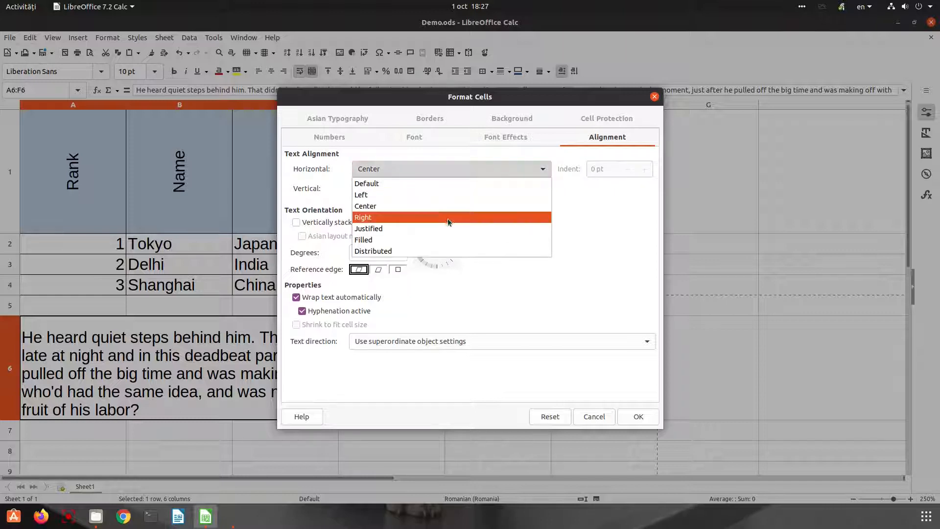
pyautogui.click(363, 238)
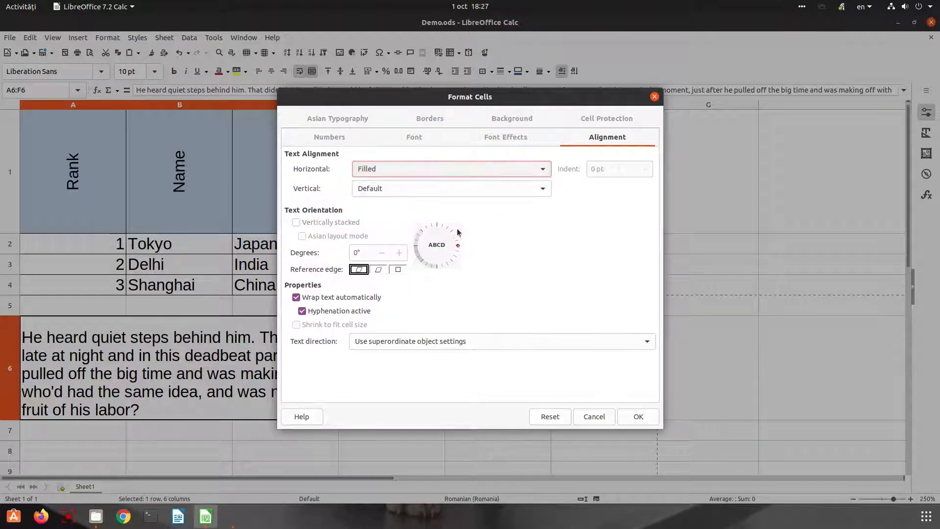
pyautogui.click(450, 188)
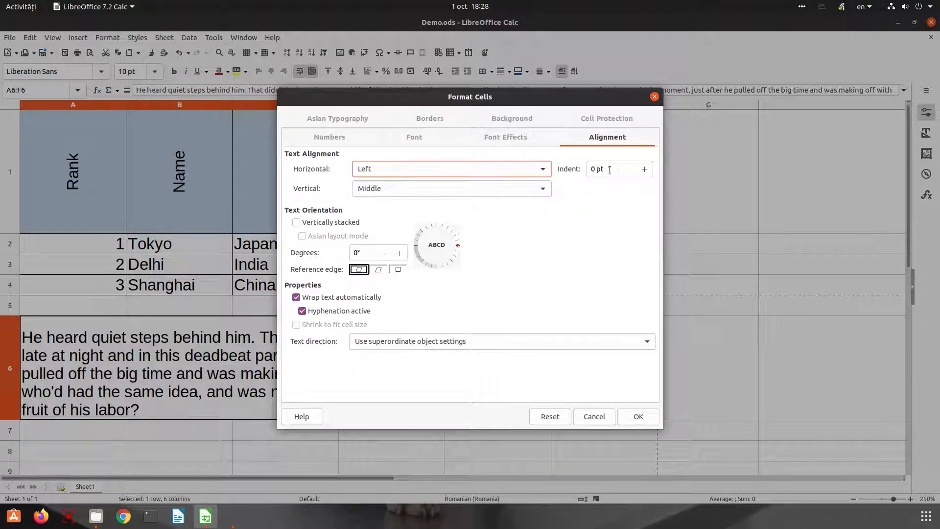
pyautogui.click(599, 168)
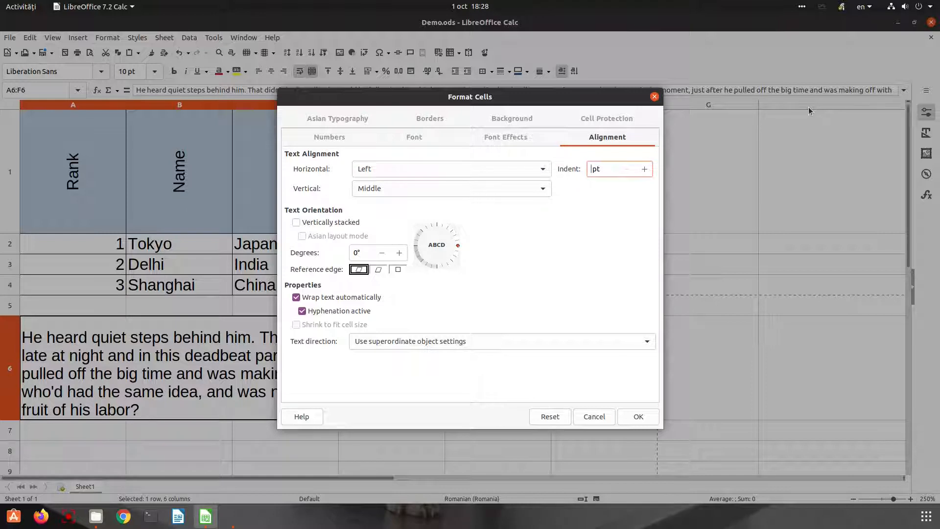
pyautogui.write('10')
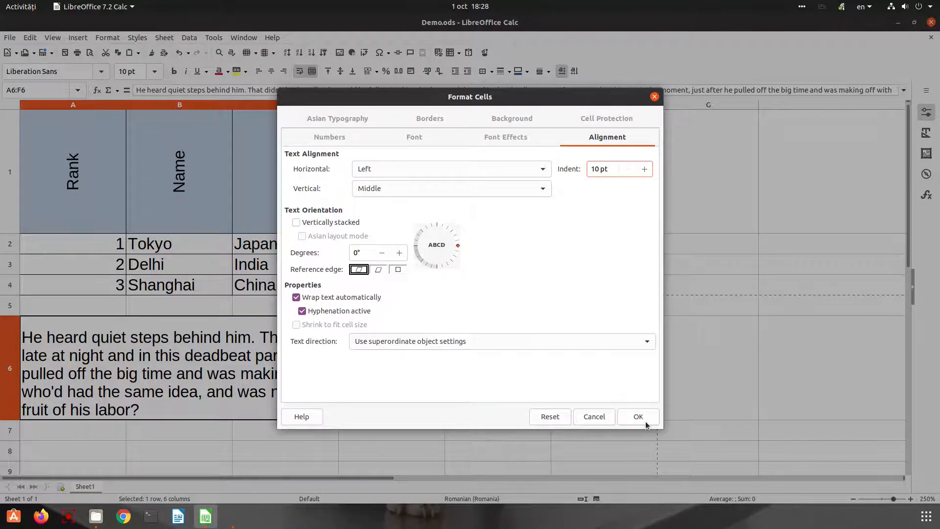
pyautogui.click(638, 416)
pyautogui.write('20')
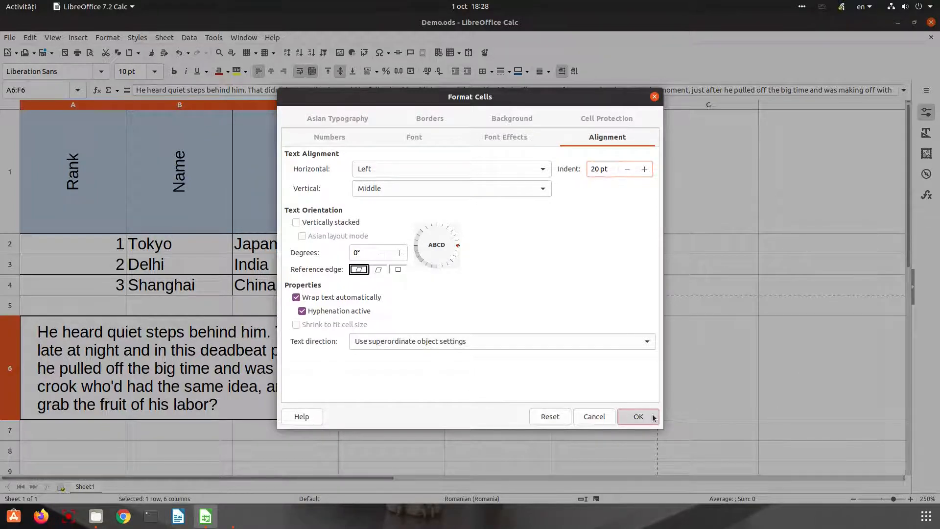
pyautogui.click(637, 416)
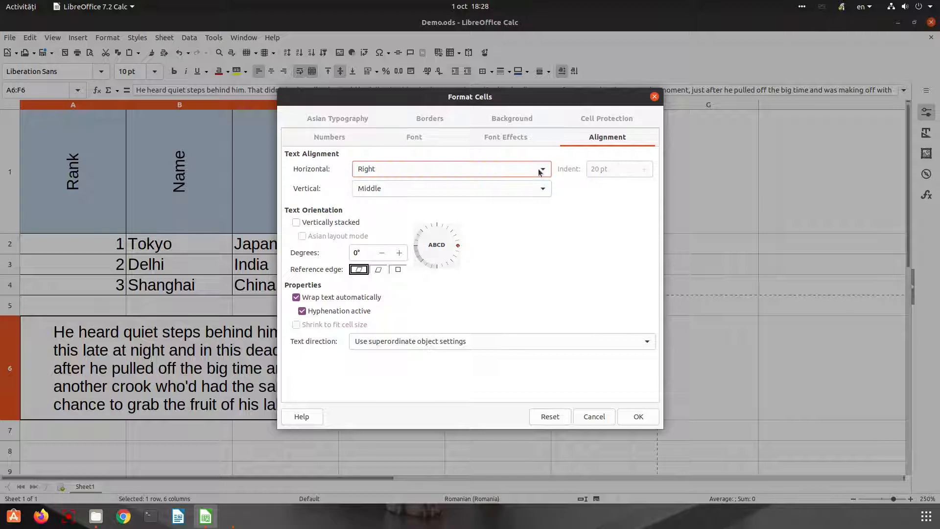
# Set horizontal and vertical alignment to Distributed and drag the orientation dial to about 179°.
pyautogui.click(541, 169)
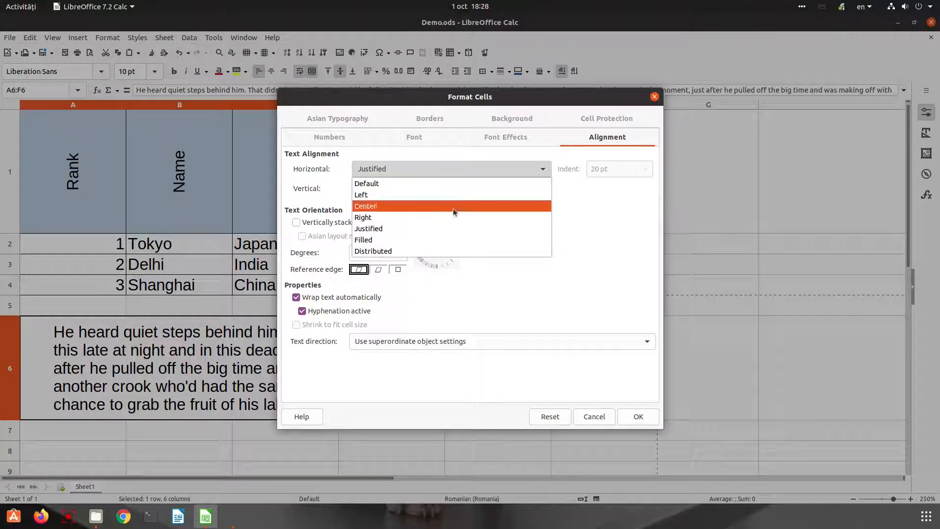
pyautogui.click(363, 239)
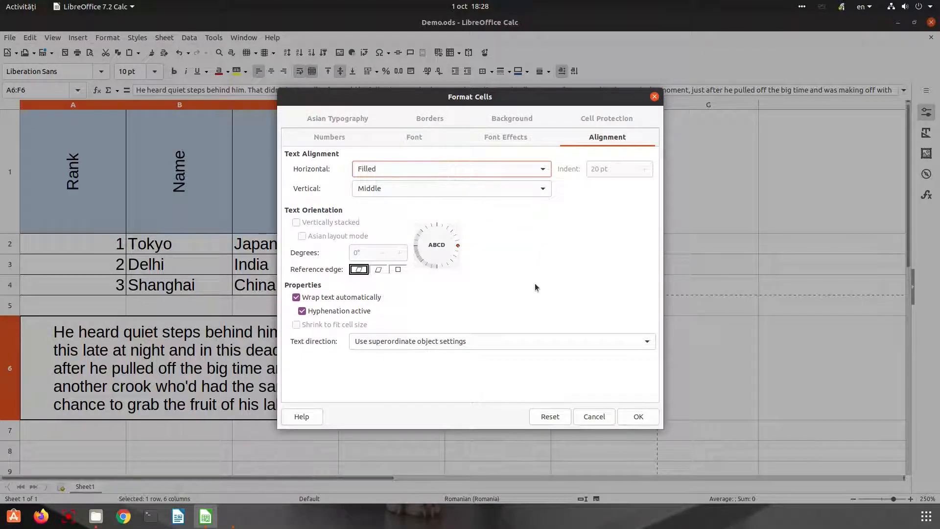
pyautogui.moveTo(479, 107)
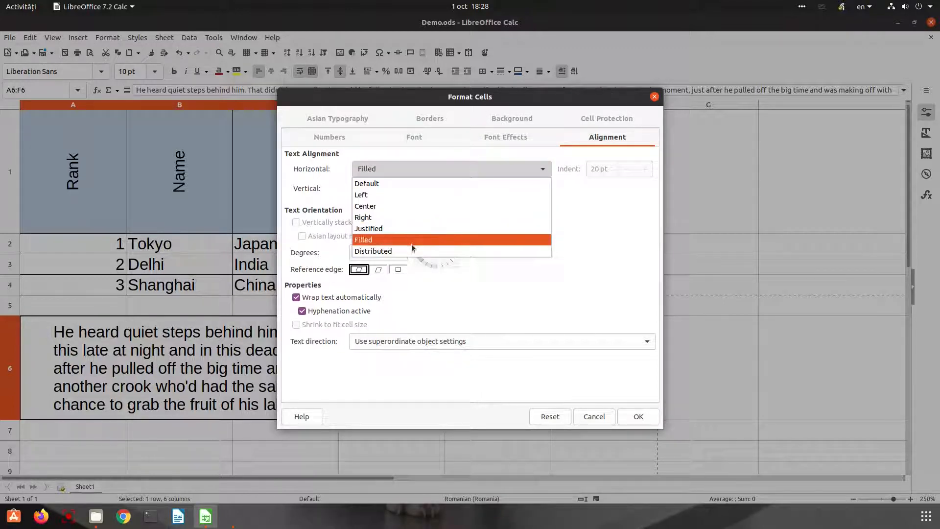
pyautogui.click(373, 251)
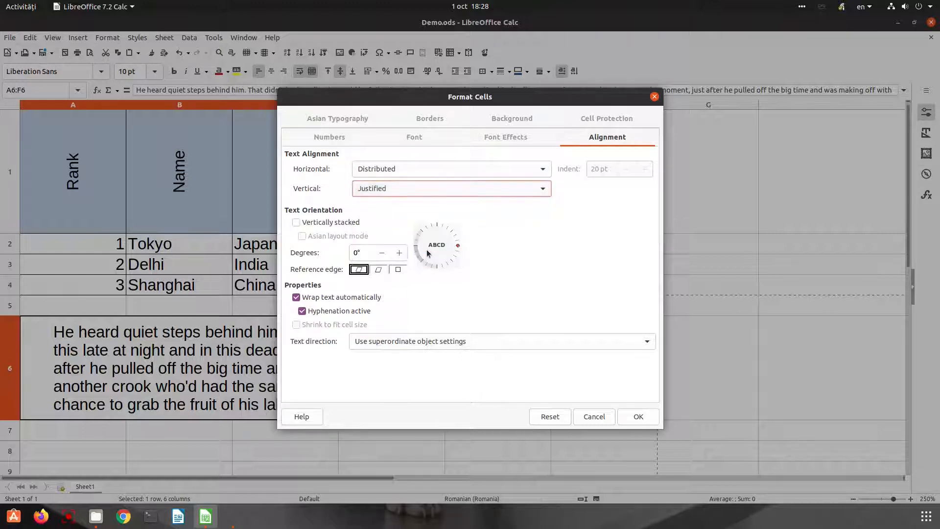
pyautogui.click(450, 188)
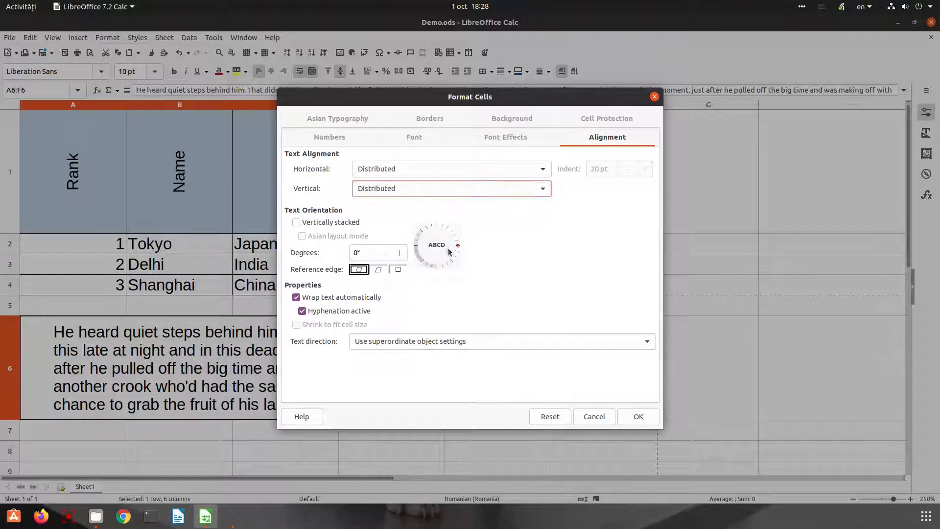
pyautogui.moveTo(457, 244); pyautogui.dragTo(417, 234)
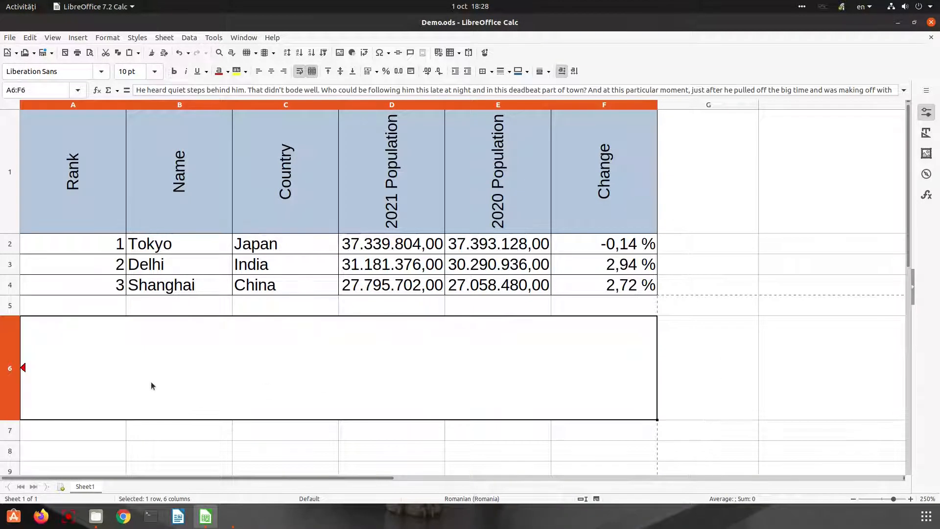
# Check the rotation in Format Cells, close it and zoom out to find the text in column I.
pyautogui.click(108, 37)
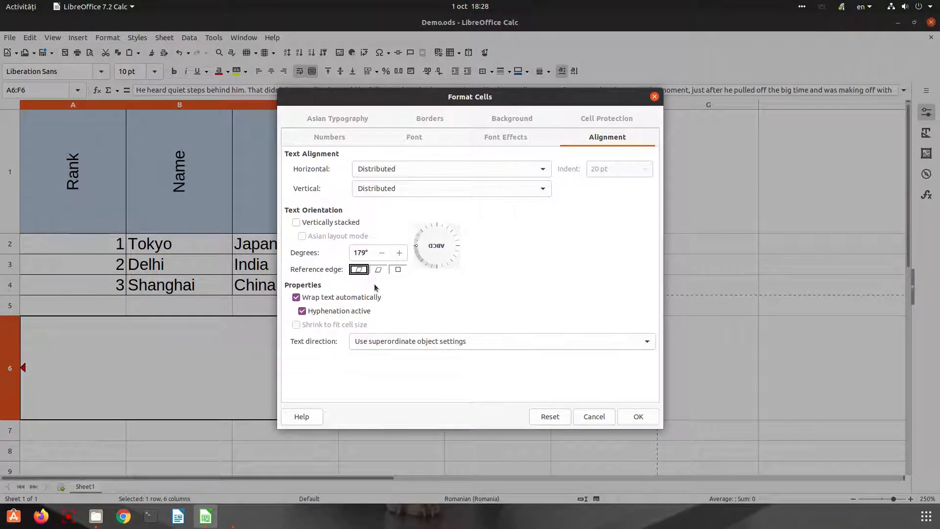
pyautogui.click(637, 416)
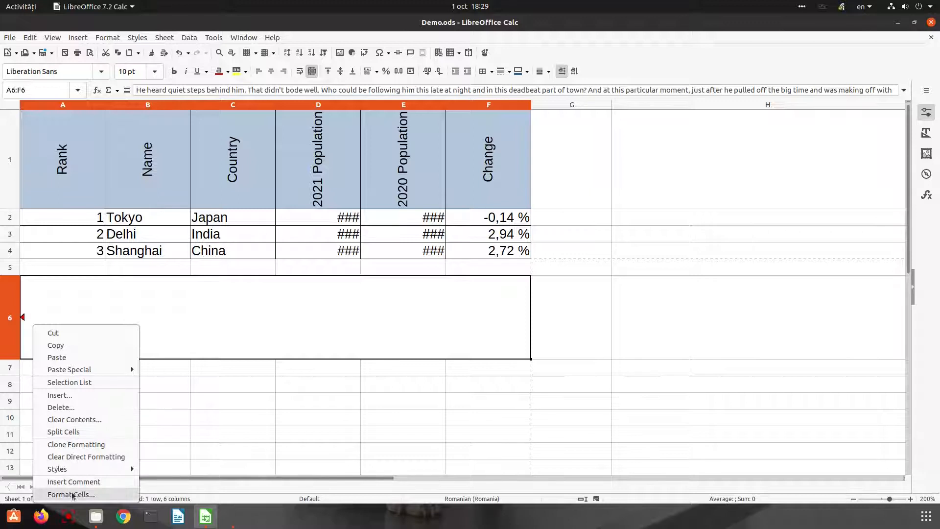
pyautogui.click(70, 493)
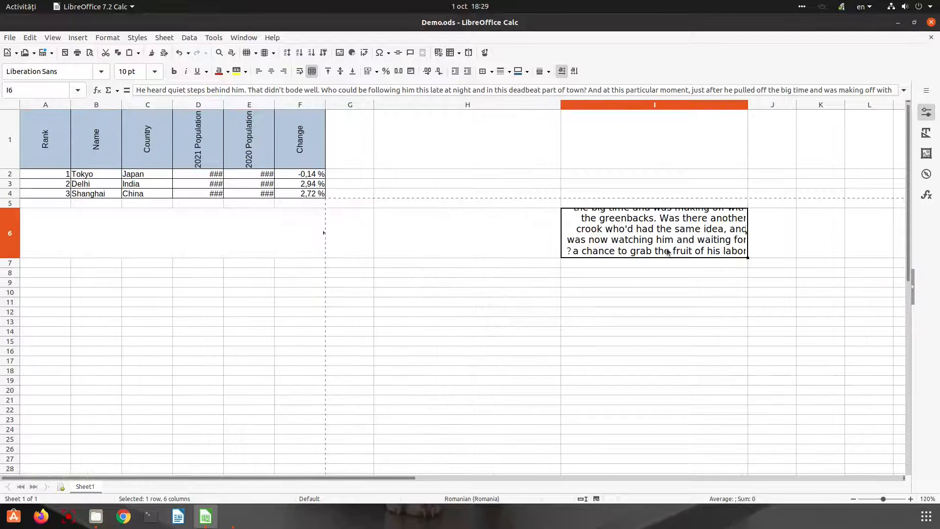
# Untick Wrap text for the merged A6:F6 cell, keeping it upside down.
pyautogui.rightClick(264, 243)
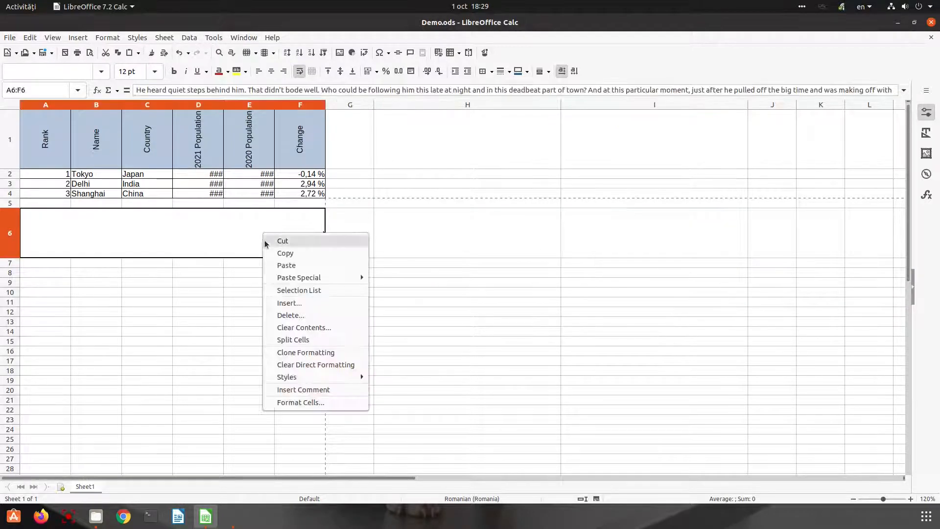
pyautogui.click(300, 402)
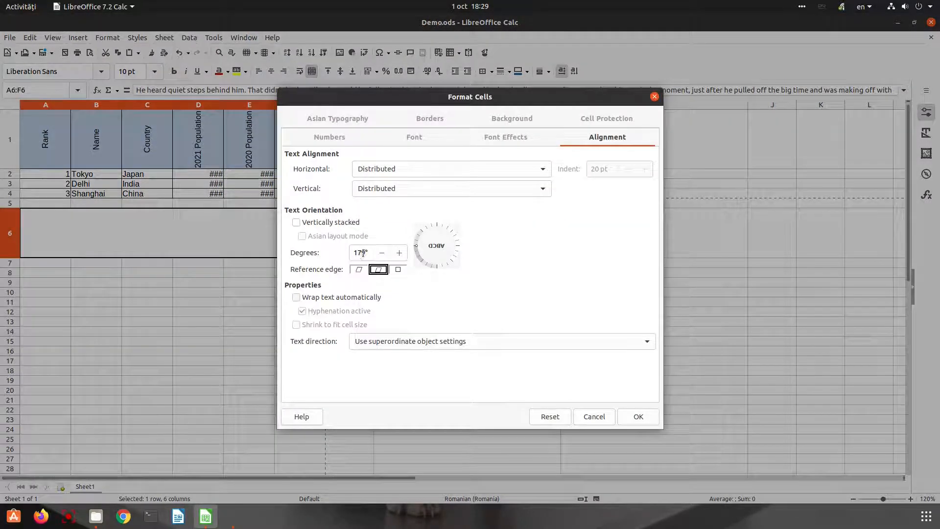
pyautogui.click(638, 416)
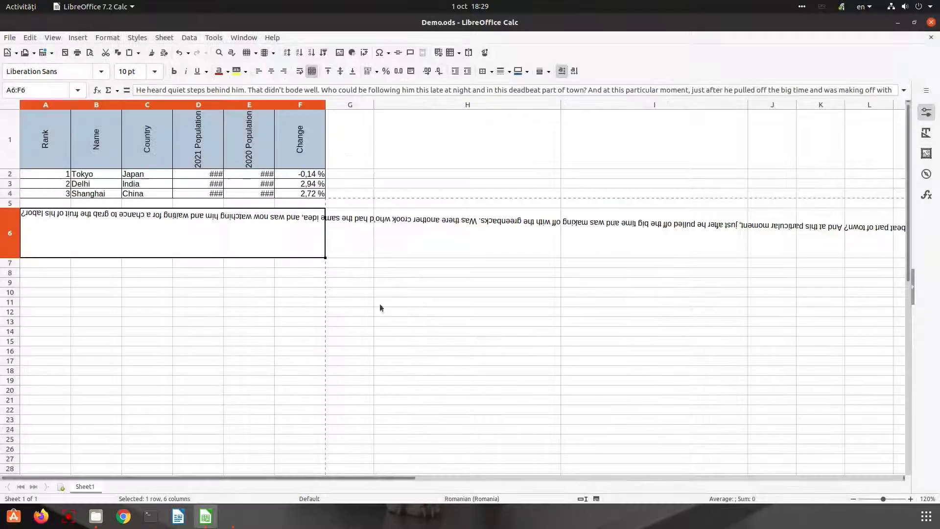
# Change the reference edge and rotate the paragraph to 143° so it runs diagonally down the sheet.
pyautogui.rightClick(281, 248)
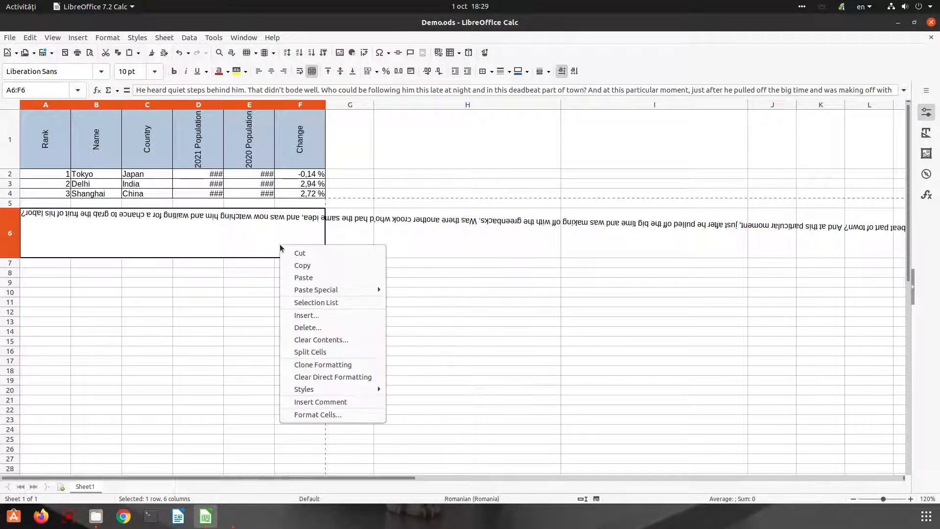
pyautogui.click(317, 414)
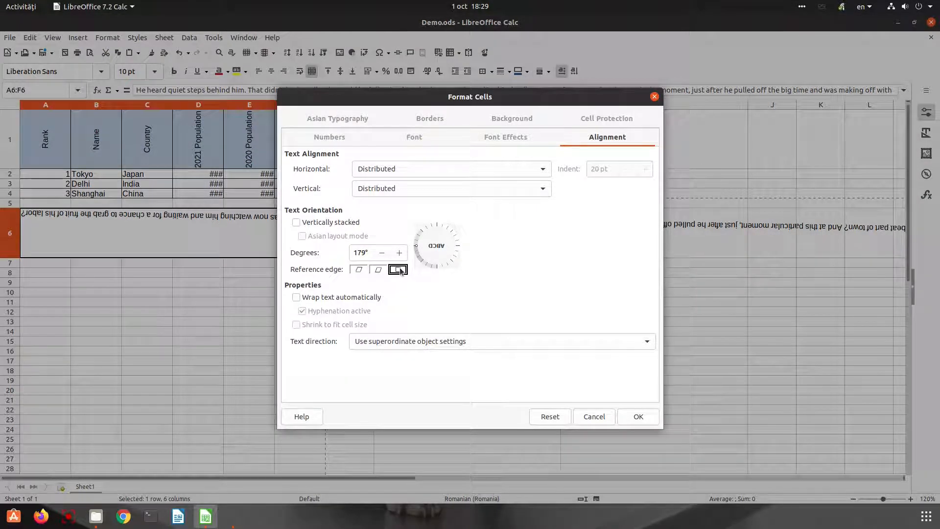
pyautogui.click(378, 270)
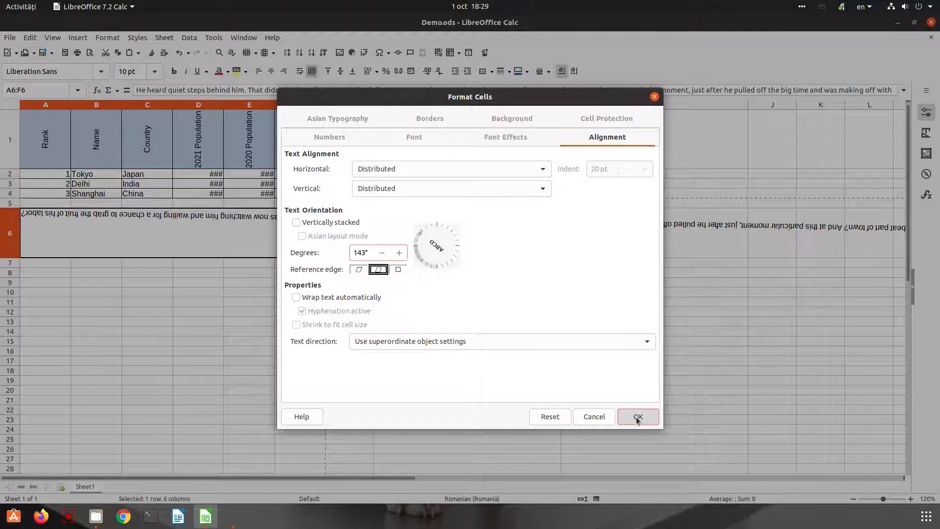
pyautogui.click(637, 416)
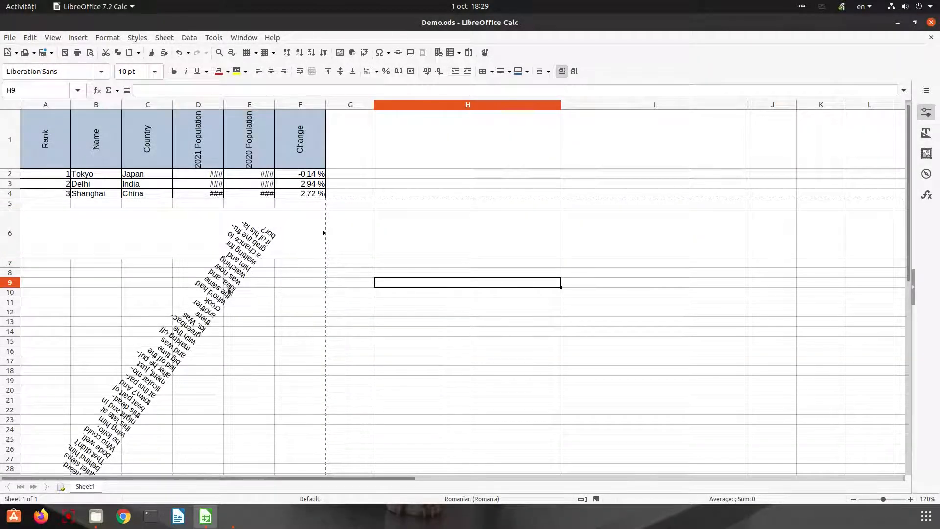
pyautogui.click(300, 274)
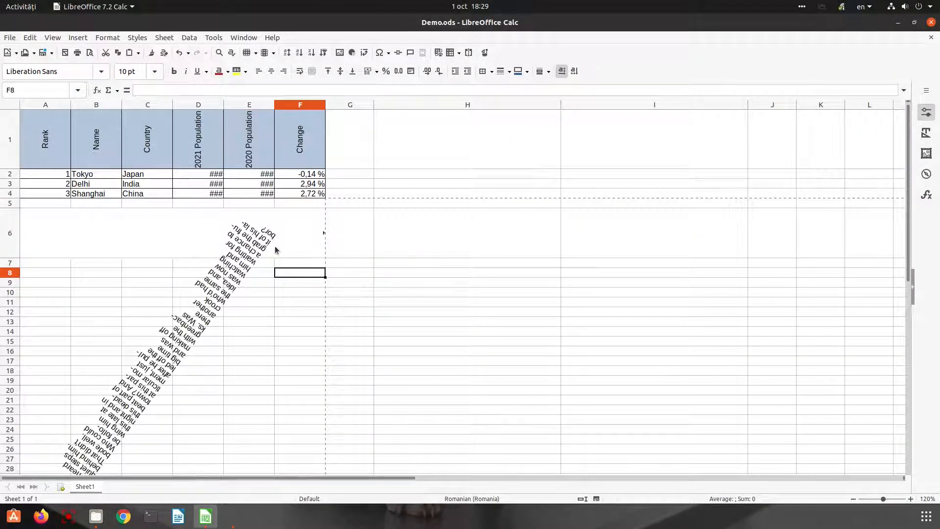
pyautogui.click(9, 233)
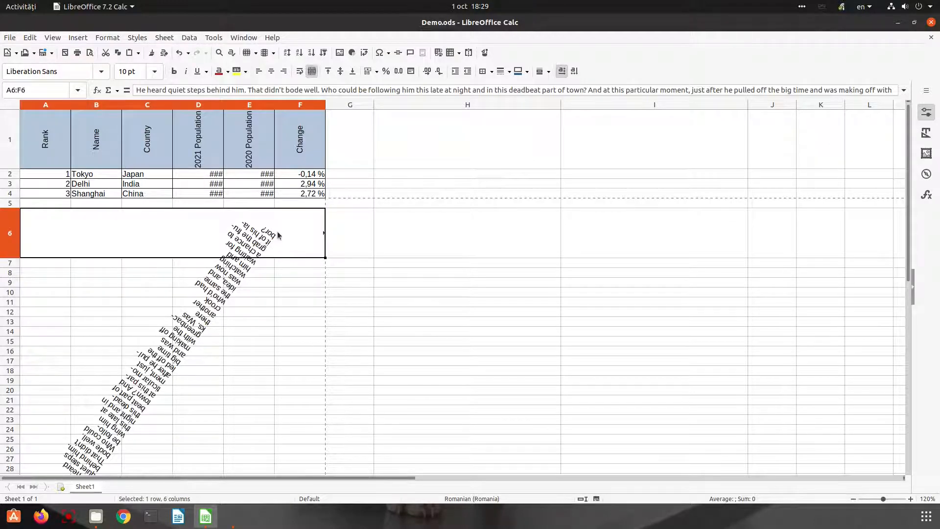
pyautogui.click(272, 37)
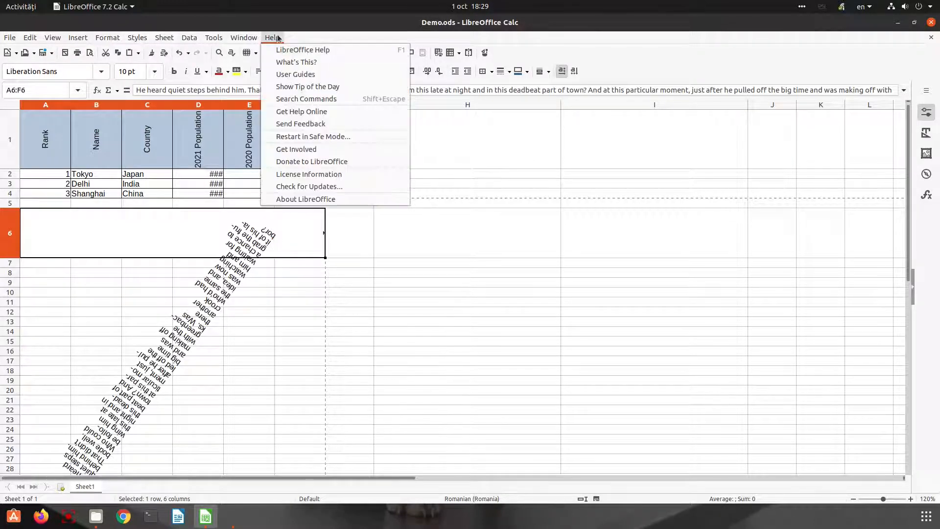